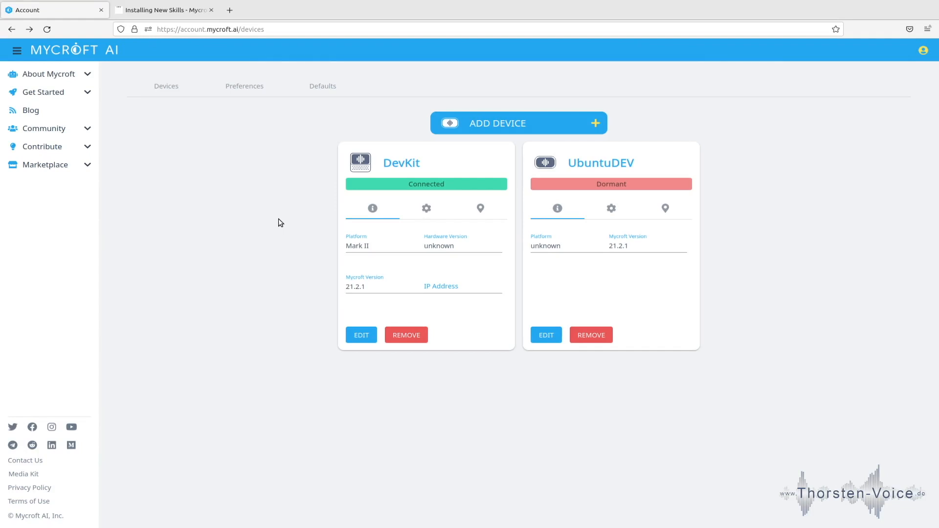
pyautogui.moveTo(275, 166)
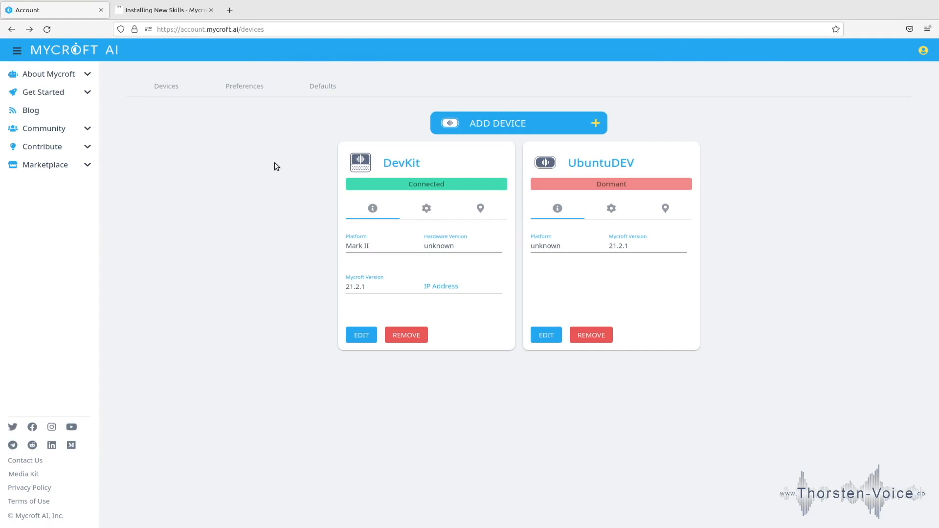
pyautogui.moveTo(422, 167)
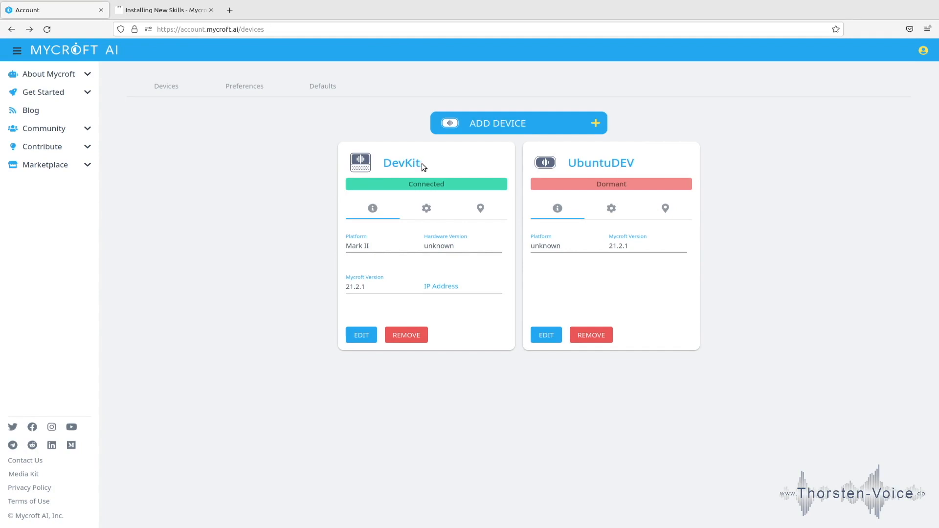
# Go to the account's Skills page and scroll through the installed skills list
pyautogui.doubleClick(401, 162)
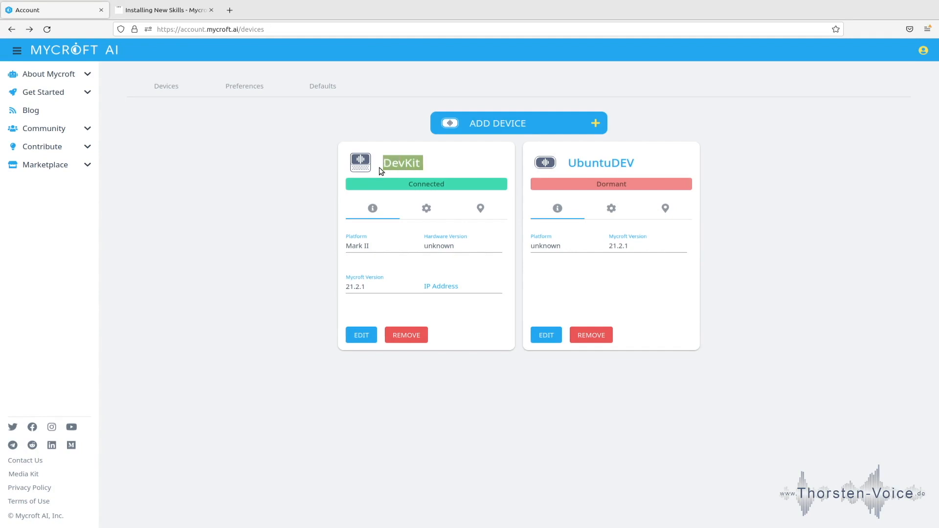
pyautogui.moveTo(426, 184)
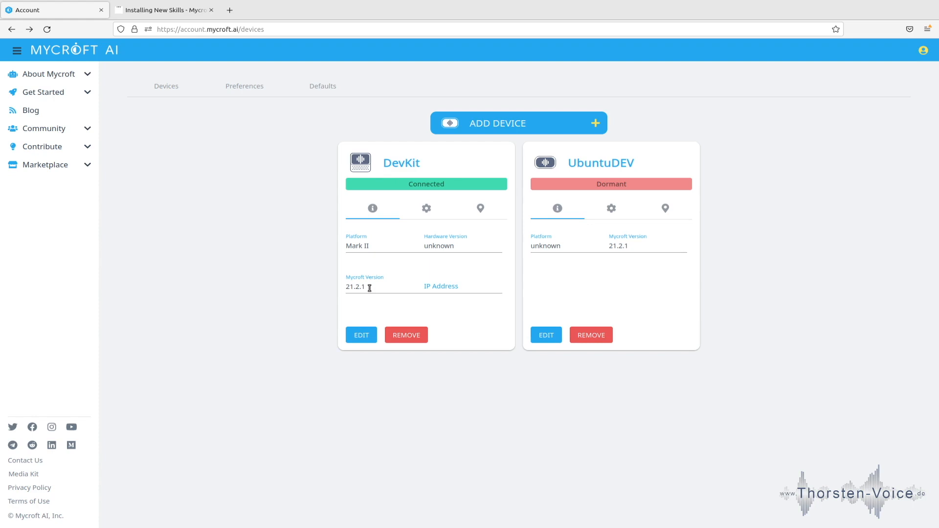
pyautogui.moveTo(384, 246)
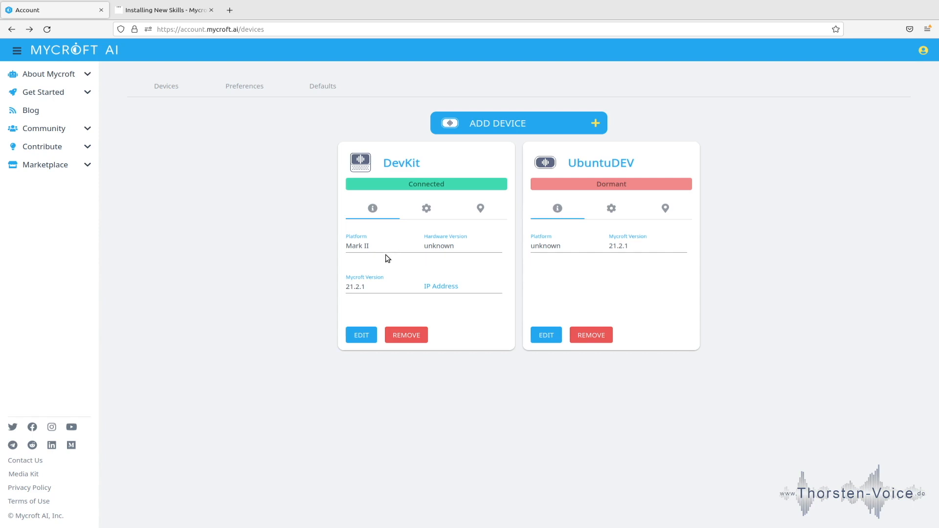
pyautogui.moveTo(924, 60)
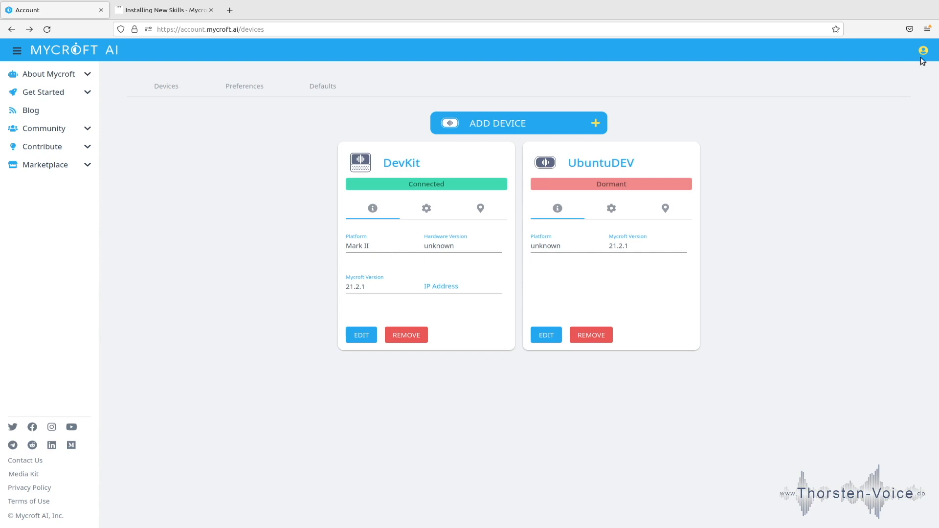
pyautogui.click(923, 50)
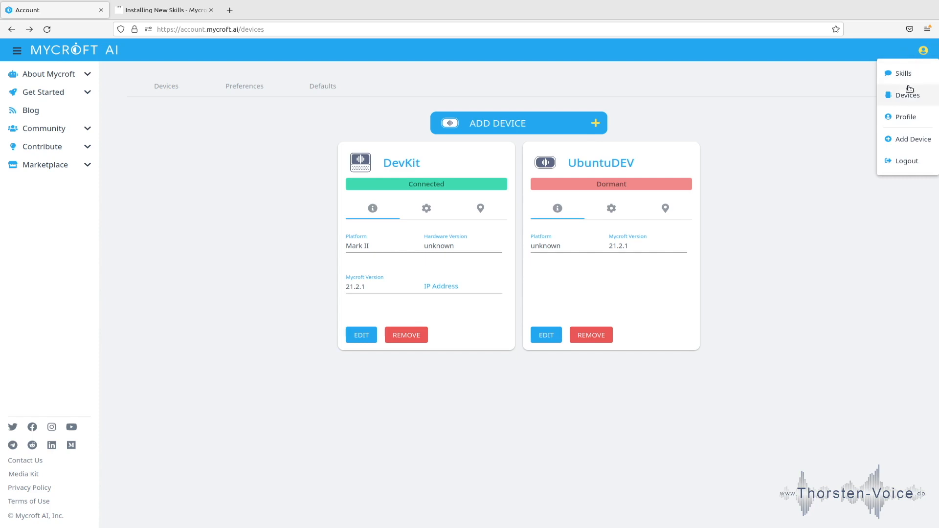
pyautogui.moveTo(904, 81)
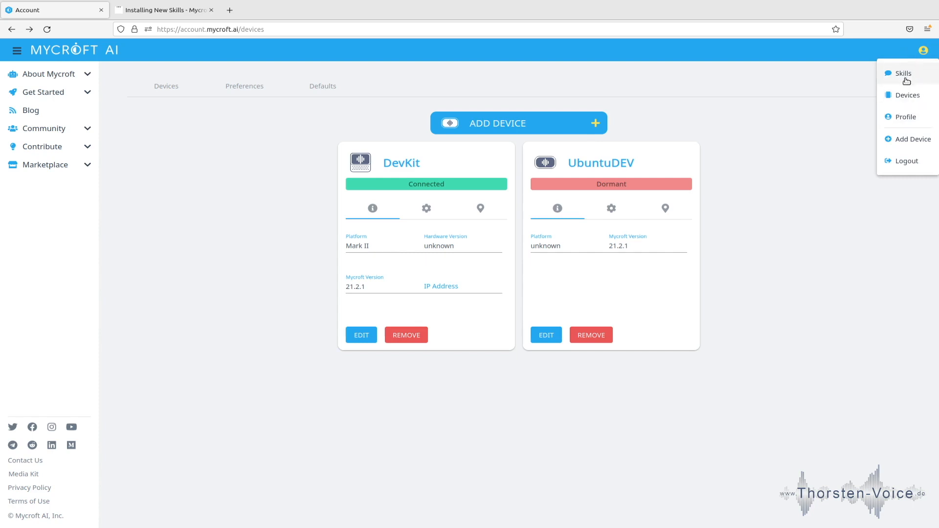
pyautogui.click(903, 72)
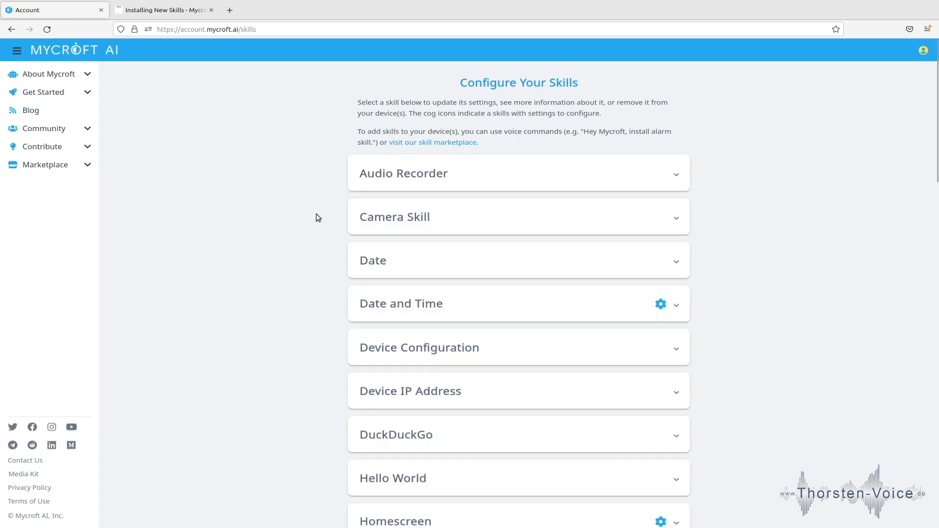
pyautogui.scroll(-3)
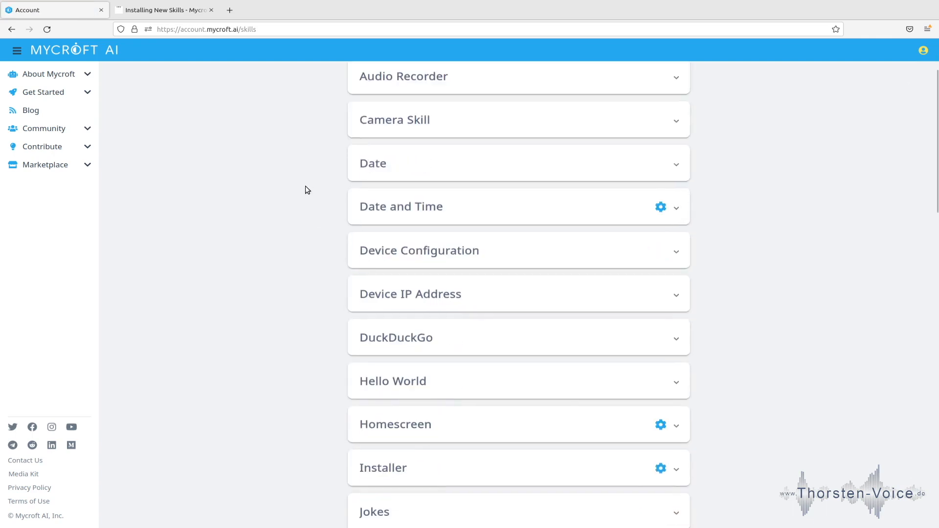
pyautogui.scroll(-3)
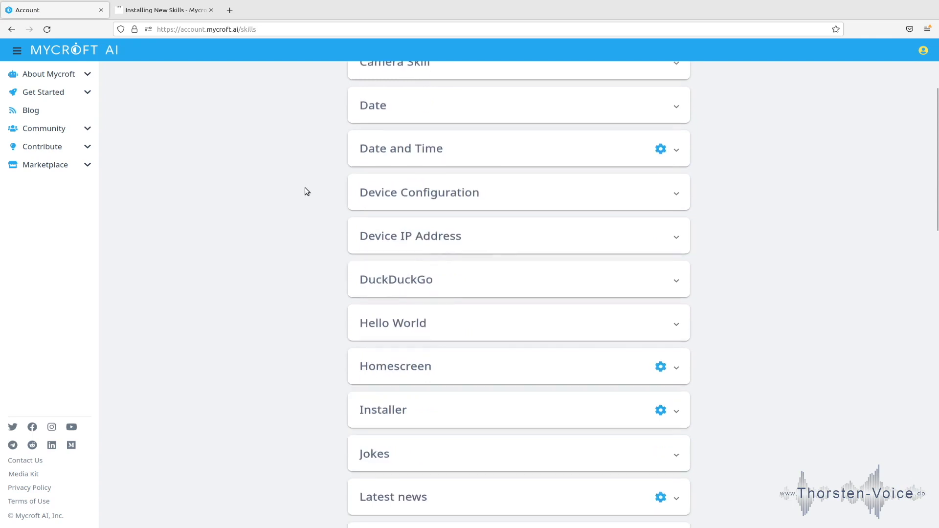
pyautogui.scroll(-3)
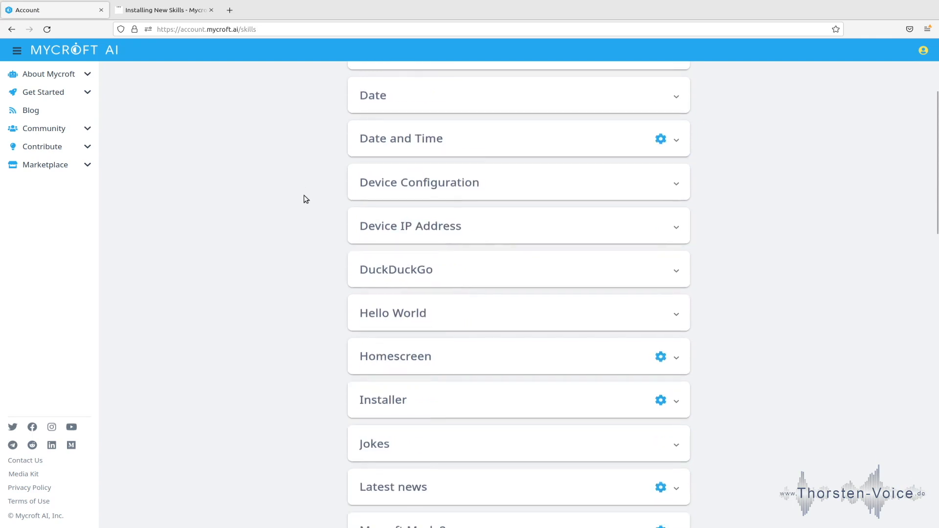
pyautogui.scroll(-3)
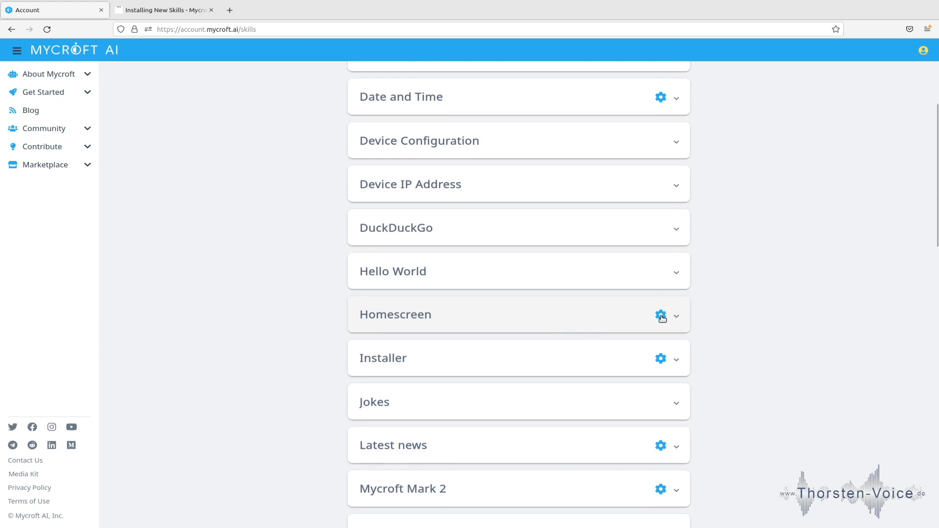
pyautogui.moveTo(531, 327)
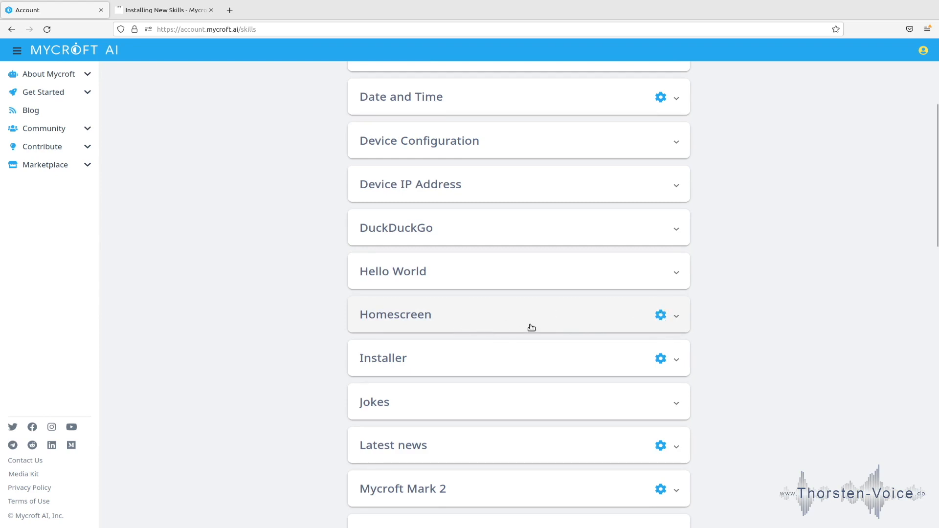
pyautogui.moveTo(513, 313)
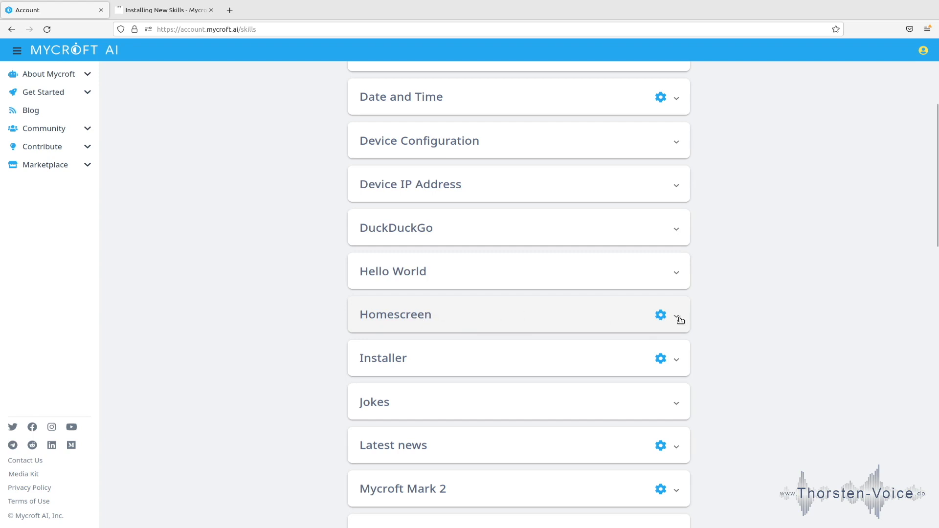
# Review the Homescreen skill's wallpaper options, keeping Blackwater River, then collapse its settings
pyautogui.click(676, 314)
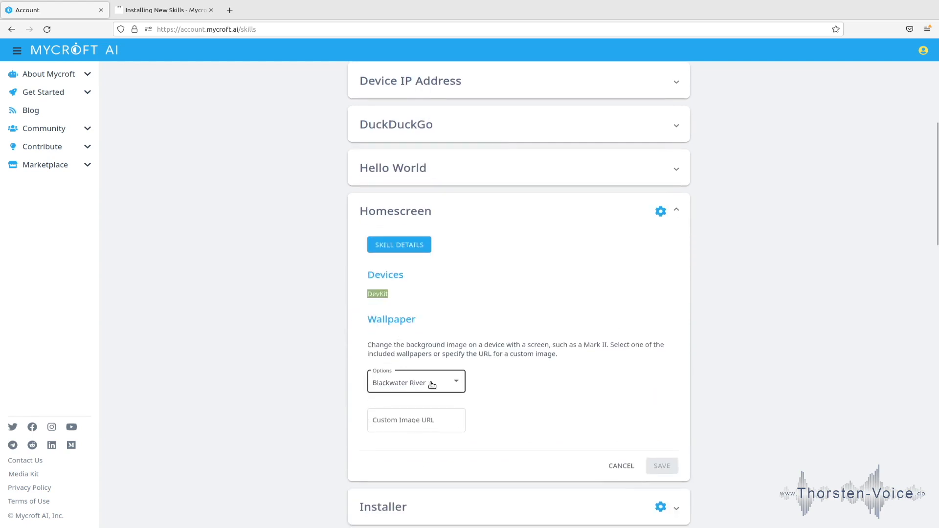
pyautogui.moveTo(401, 330)
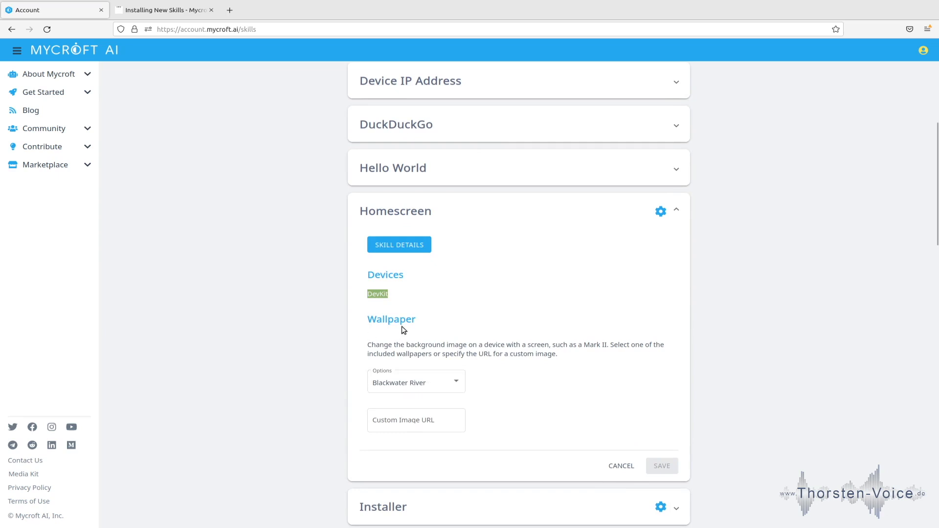
pyautogui.click(416, 382)
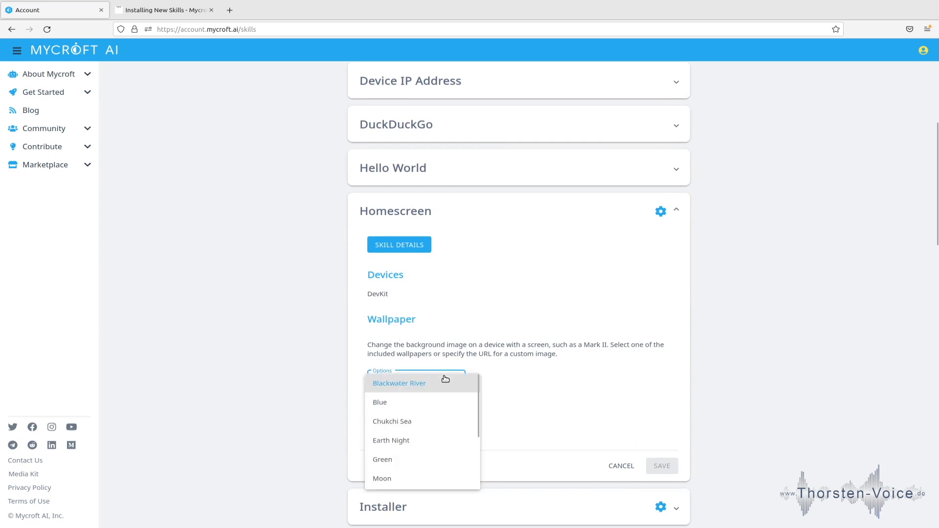
pyautogui.click(399, 383)
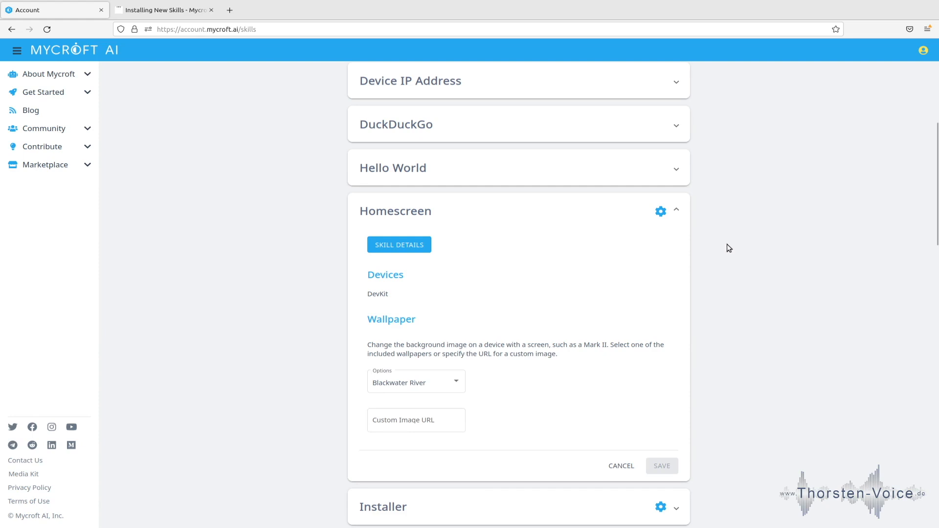
pyautogui.click(676, 211)
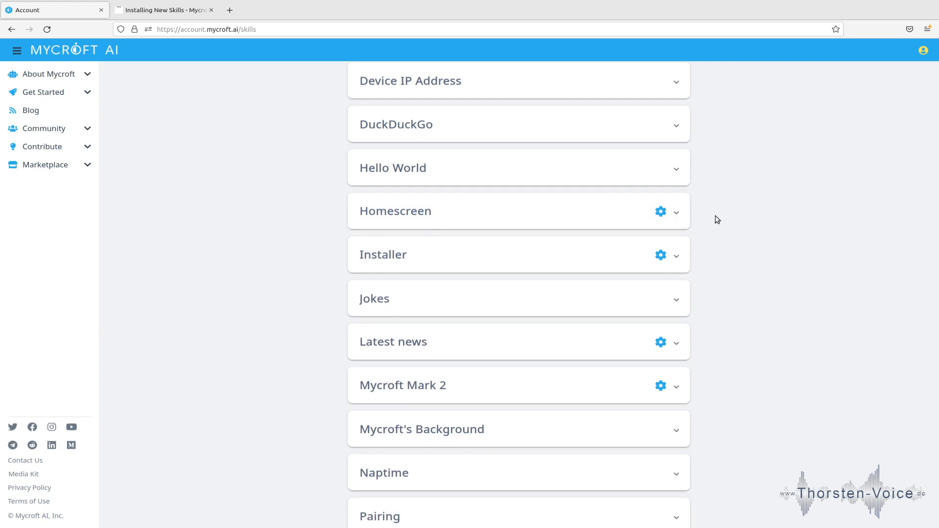
pyautogui.moveTo(320, 156)
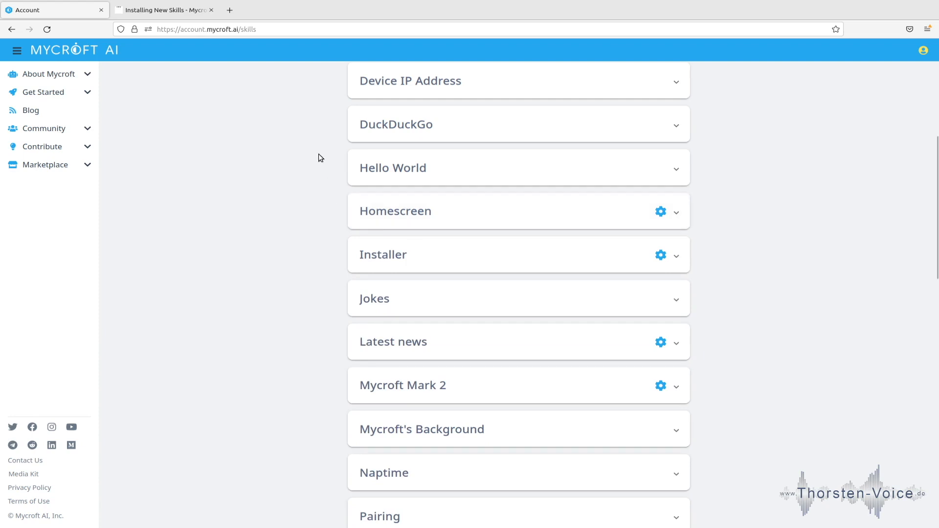
pyautogui.moveTo(322, 153)
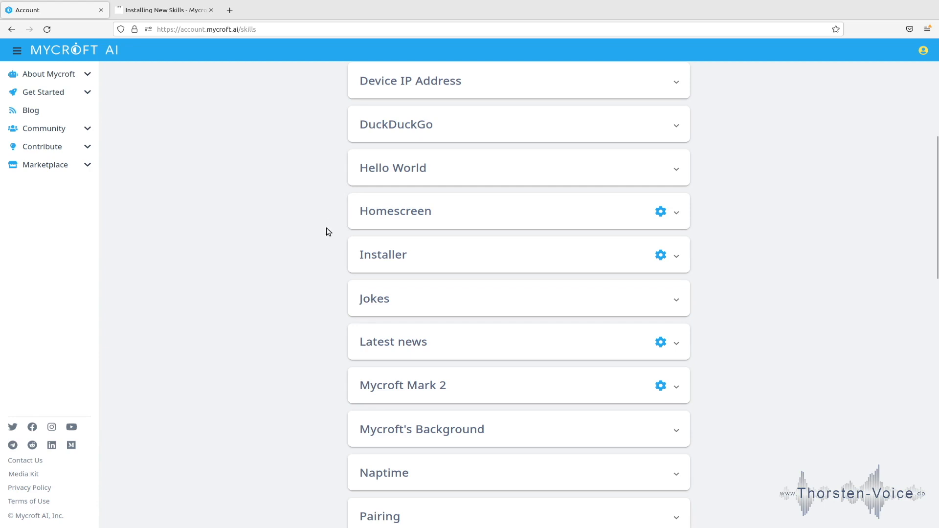
pyautogui.moveTo(322, 349)
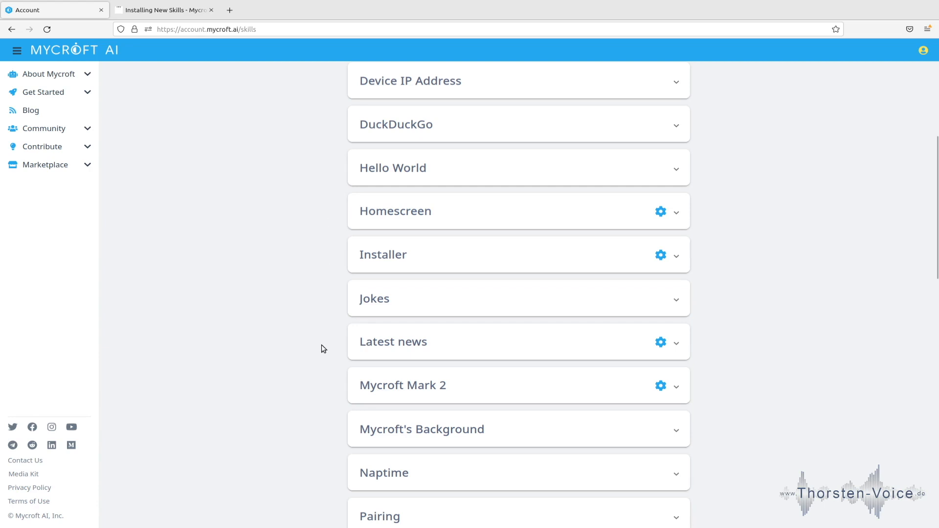
pyautogui.moveTo(323, 181)
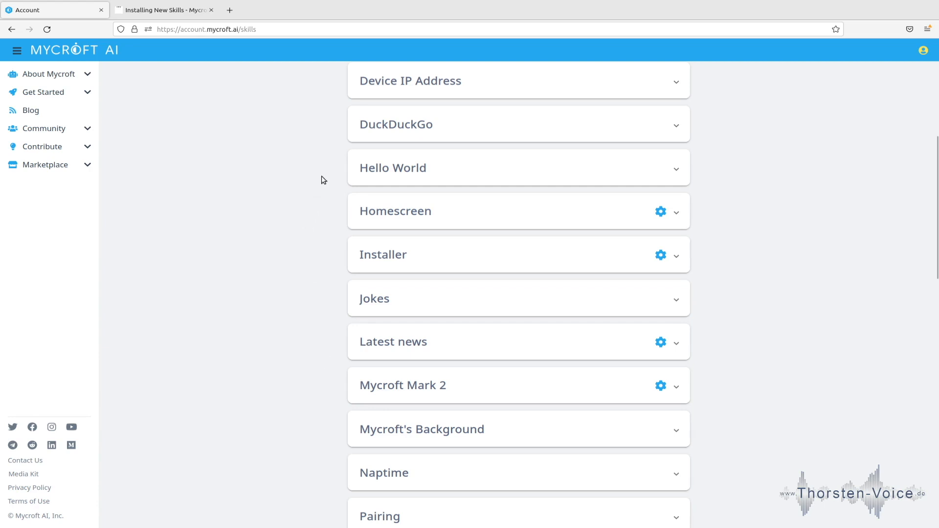
pyautogui.moveTo(338, 187)
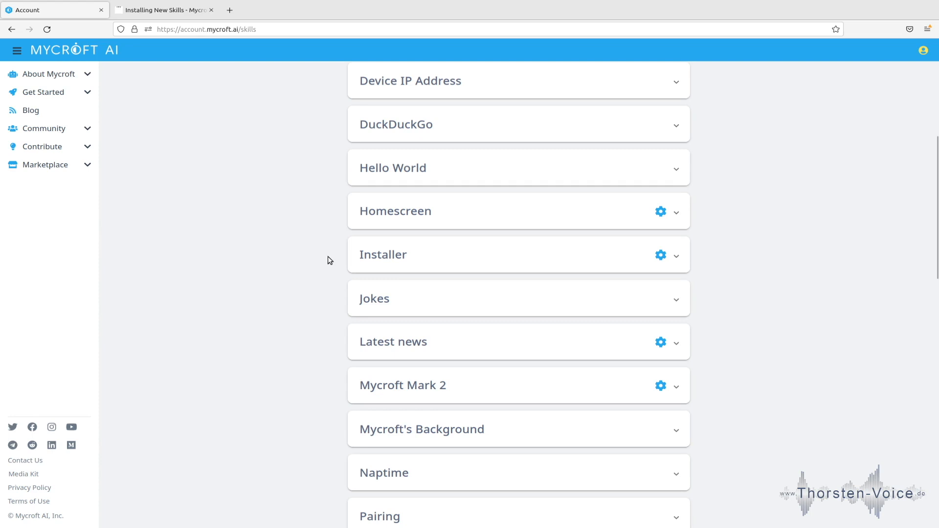
pyautogui.moveTo(174, 186)
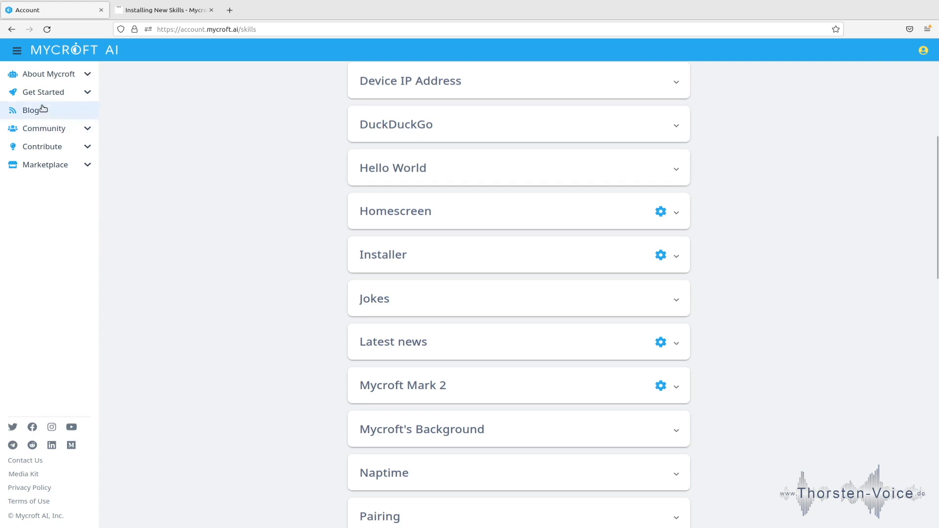
pyautogui.moveTo(45, 164)
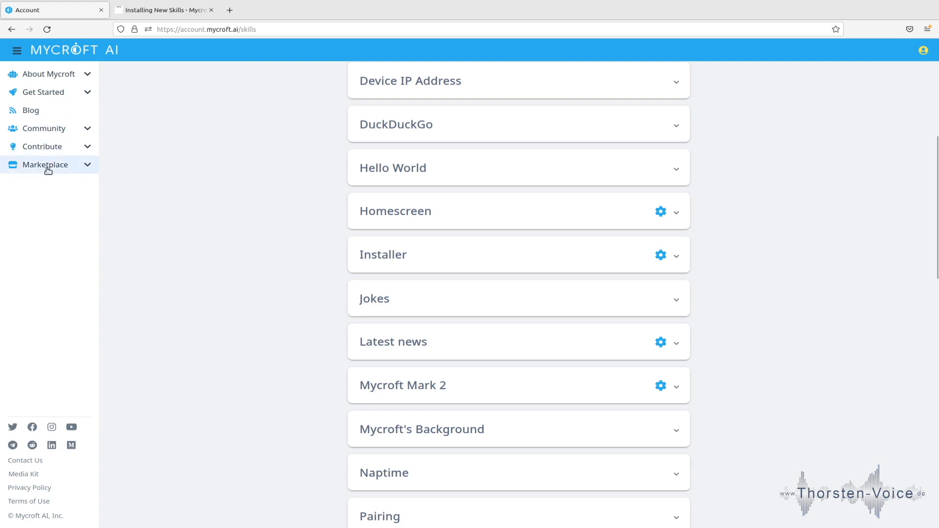
# Search the Marketplace for 'homeassistant' and open the Home Assistant skill page
pyautogui.click(43, 164)
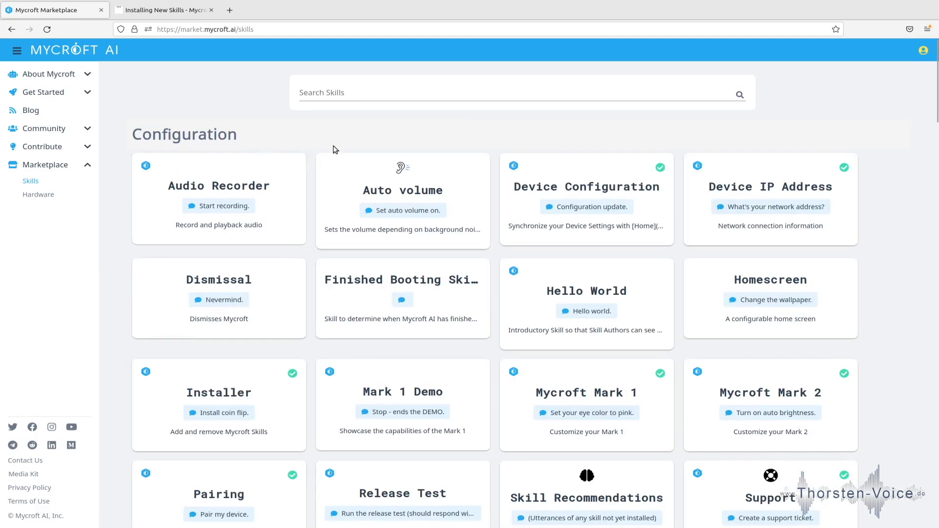
pyautogui.scroll(-3)
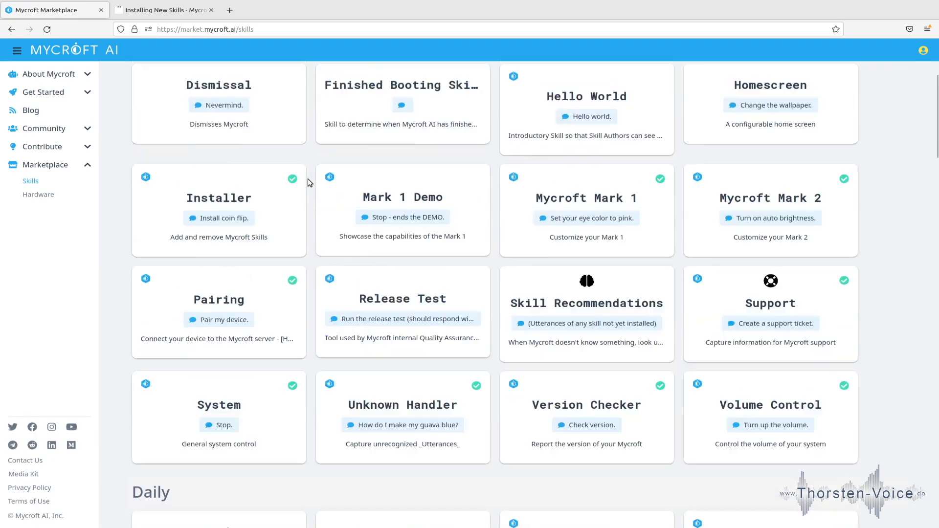
pyautogui.scroll(-3)
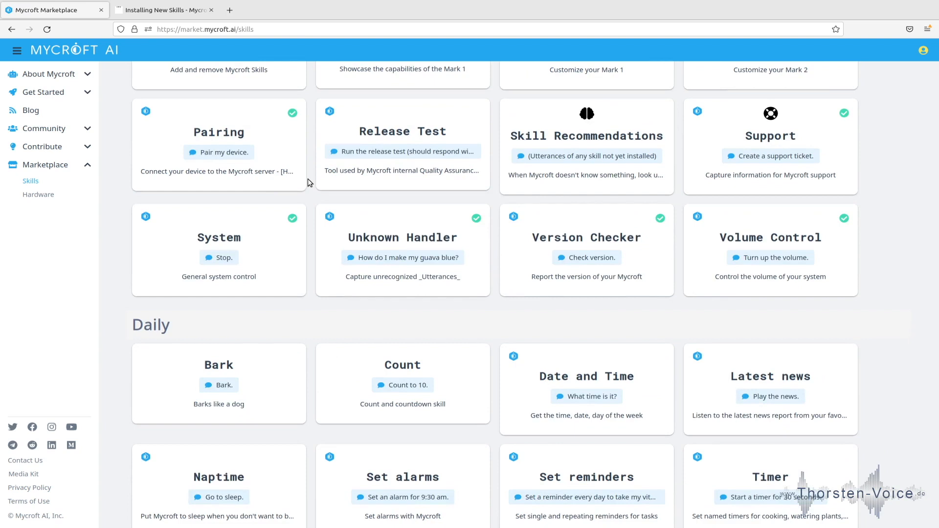
pyautogui.scroll(3)
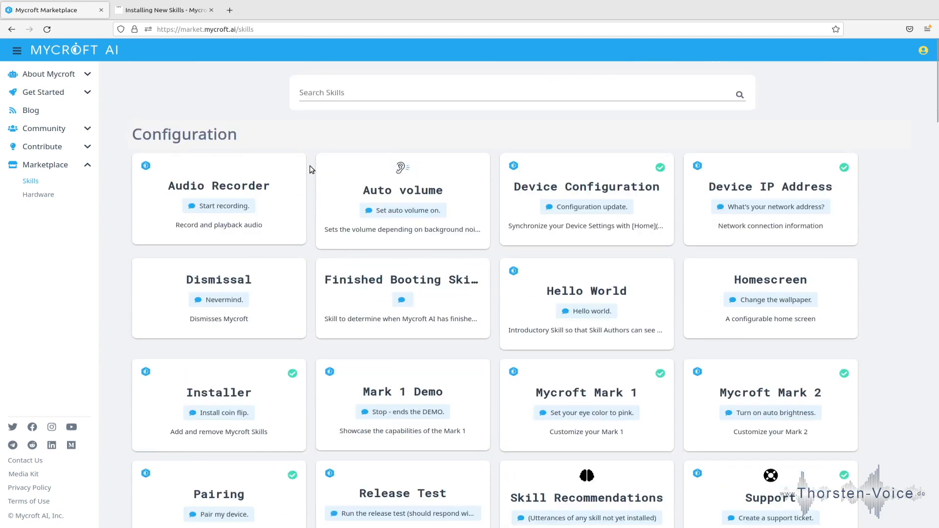
pyautogui.write('home')
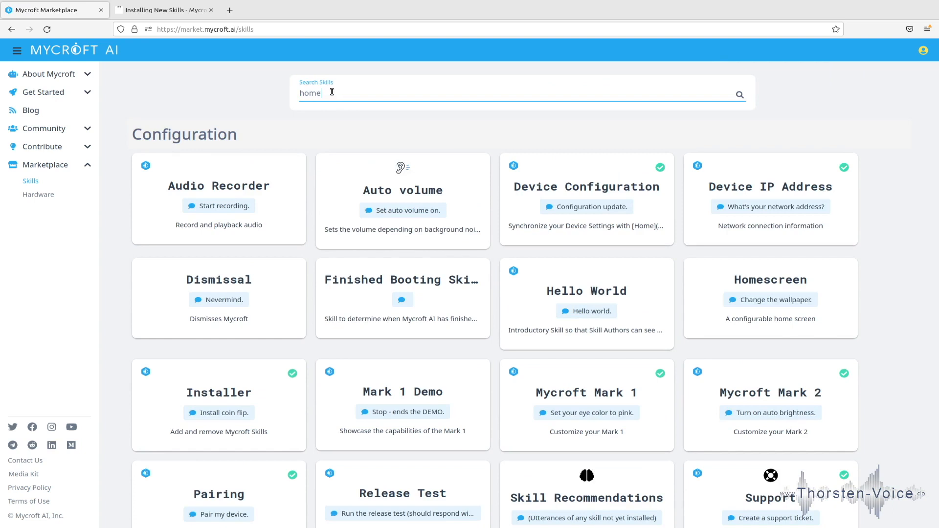
pyautogui.write('assistant')
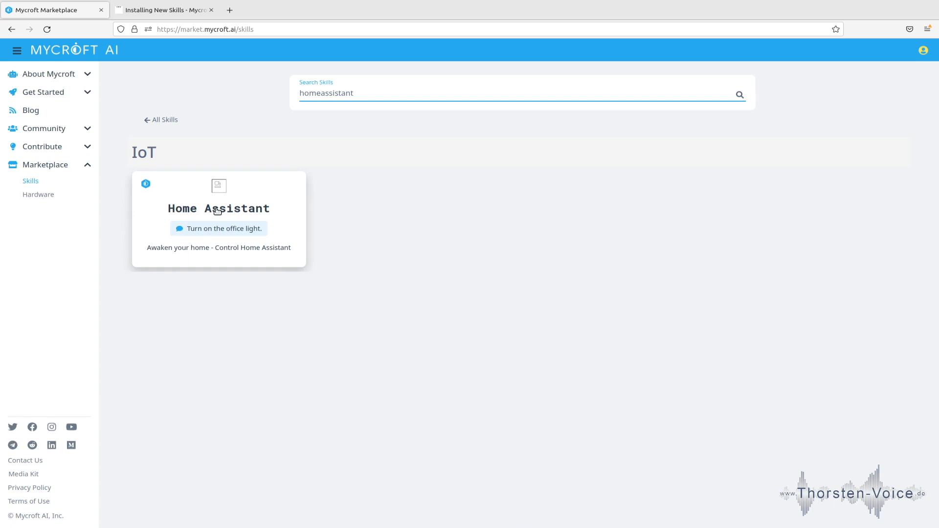
pyautogui.click(219, 208)
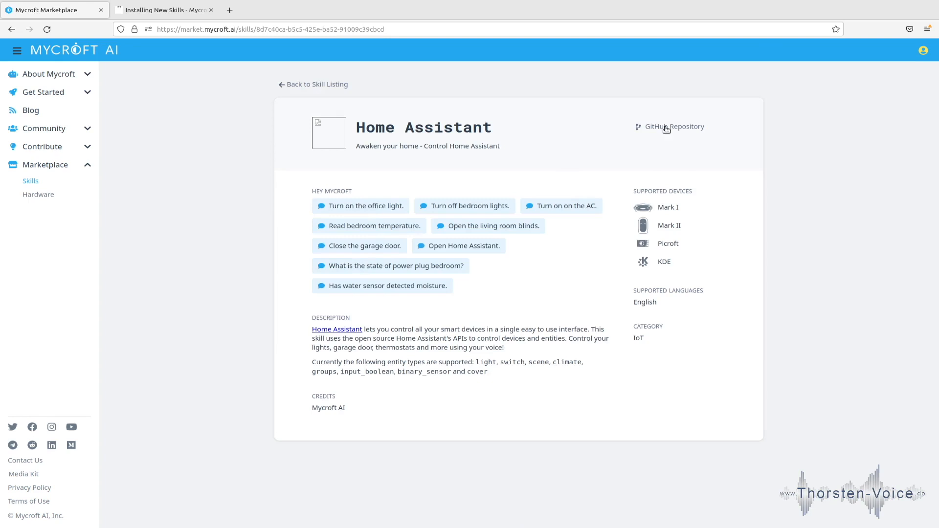
pyautogui.moveTo(683, 128)
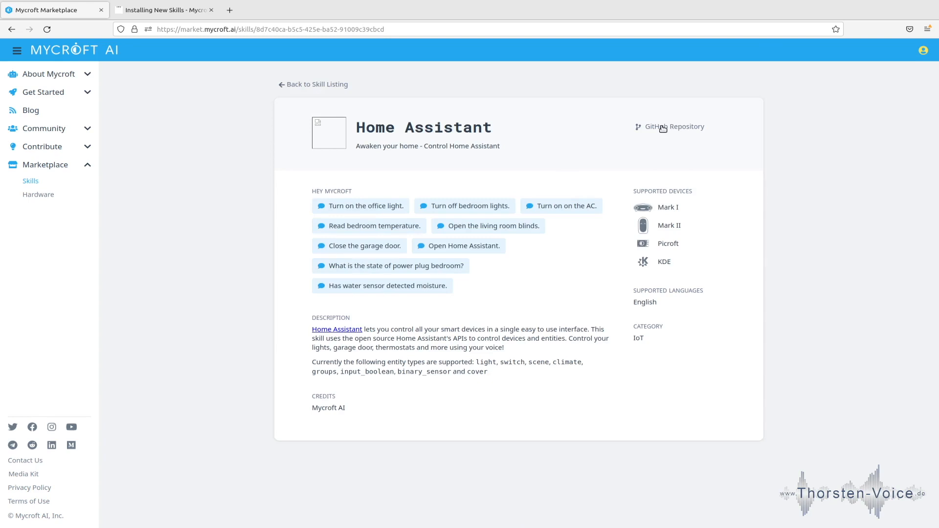
# Open the skill's GitHub repository and read through its README
pyautogui.click(670, 126)
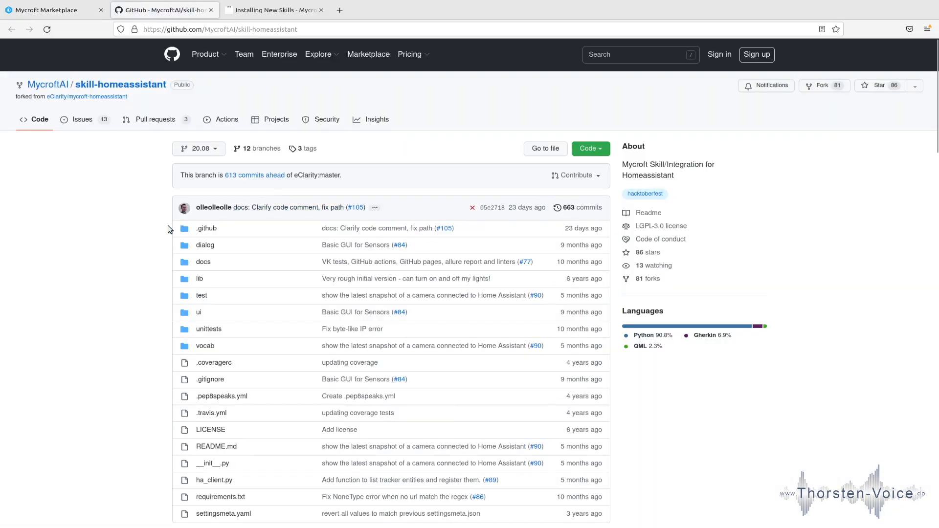
pyautogui.scroll(-3)
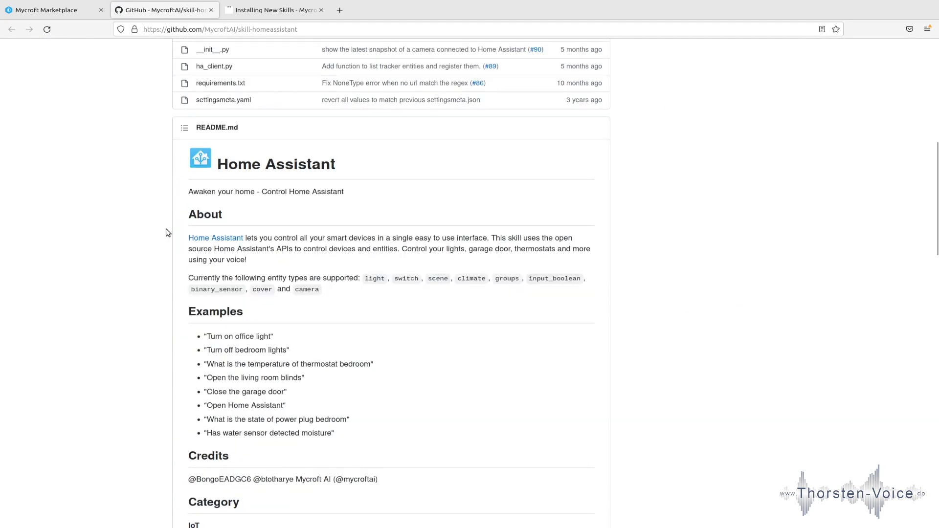
pyautogui.moveTo(249, 288)
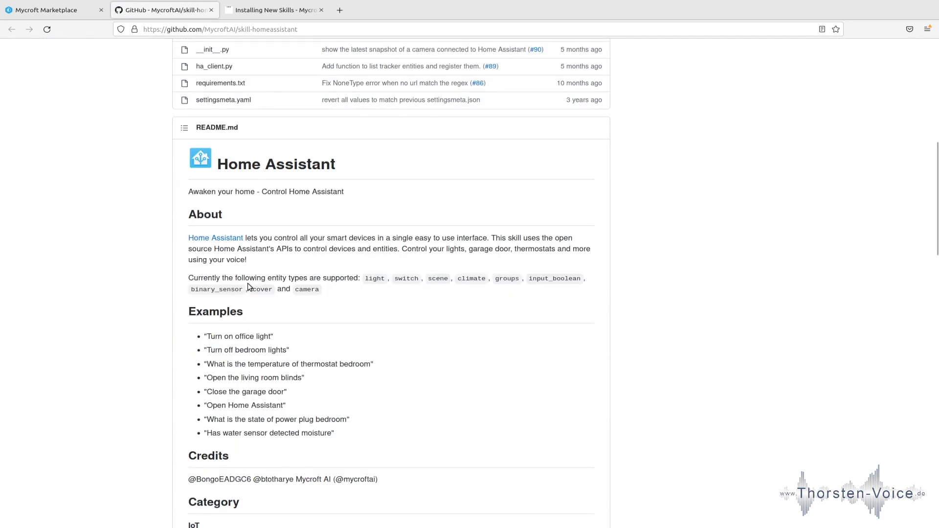
pyautogui.moveTo(261, 278); pyautogui.dragTo(320, 278)
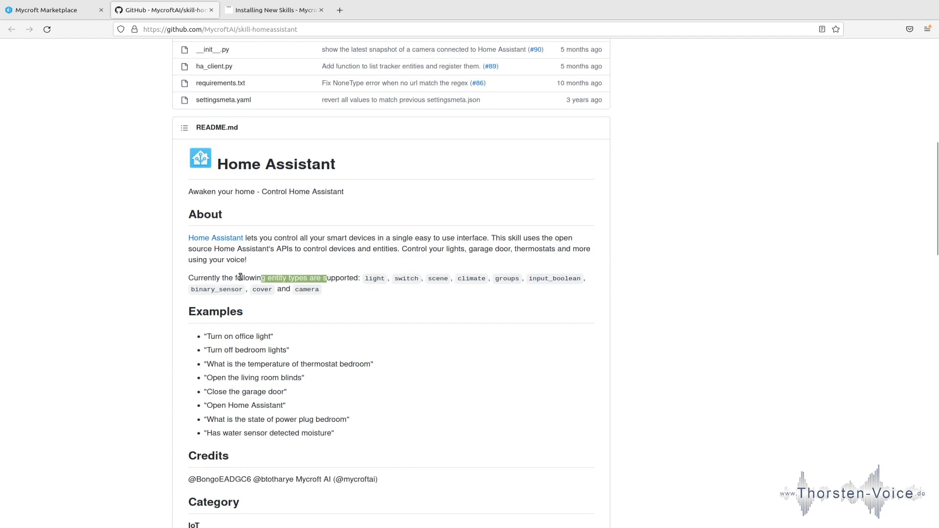
pyautogui.click(224, 328)
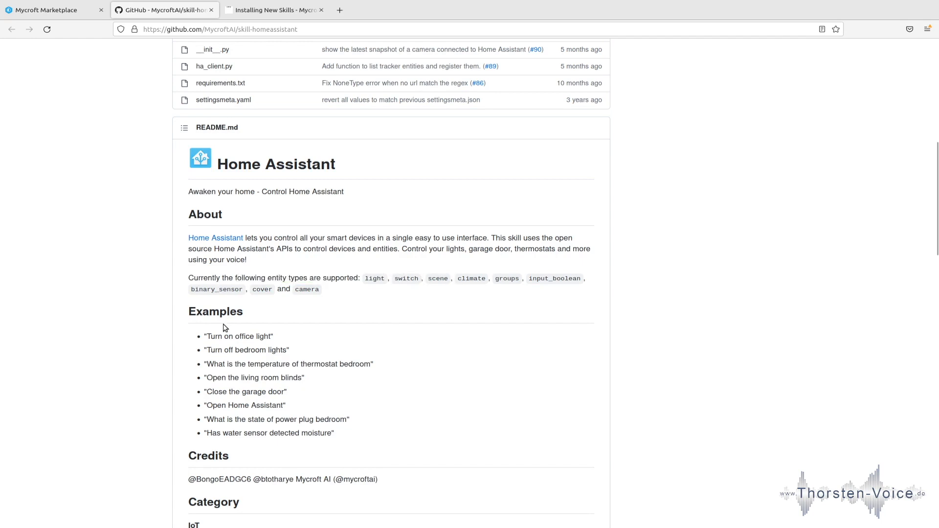
pyautogui.moveTo(216, 337)
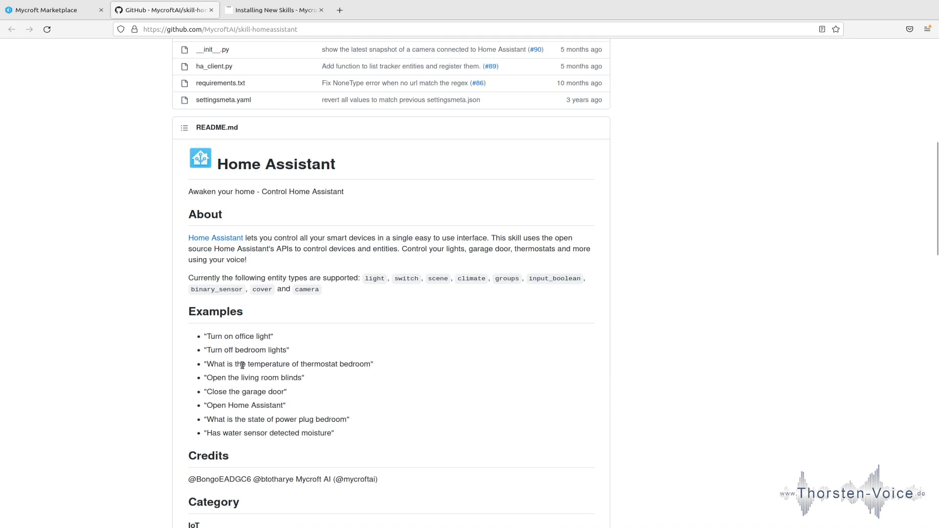
pyautogui.moveTo(288, 364)
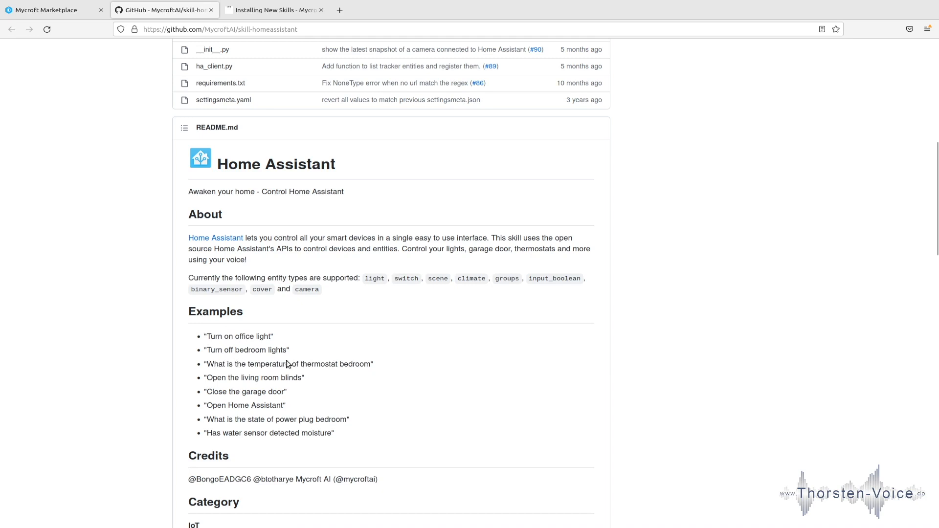
pyautogui.moveTo(215, 351)
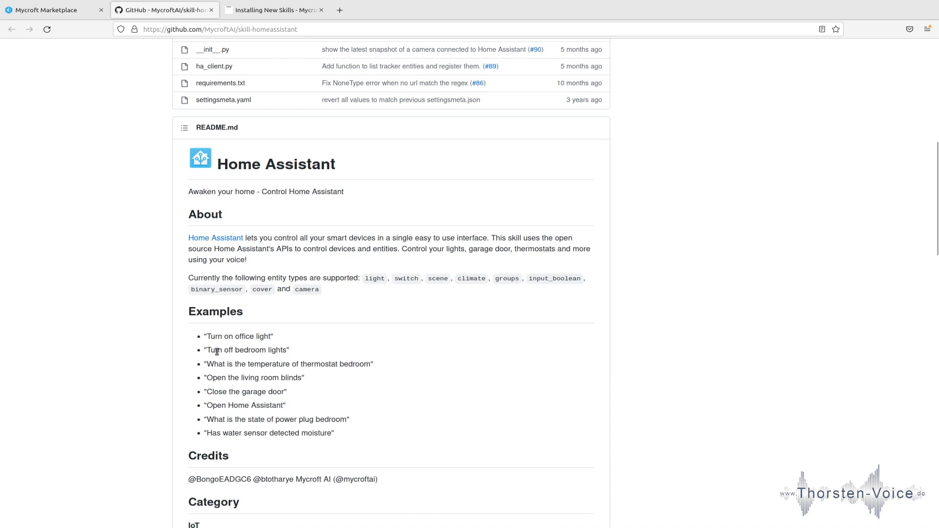
pyautogui.moveTo(213, 377)
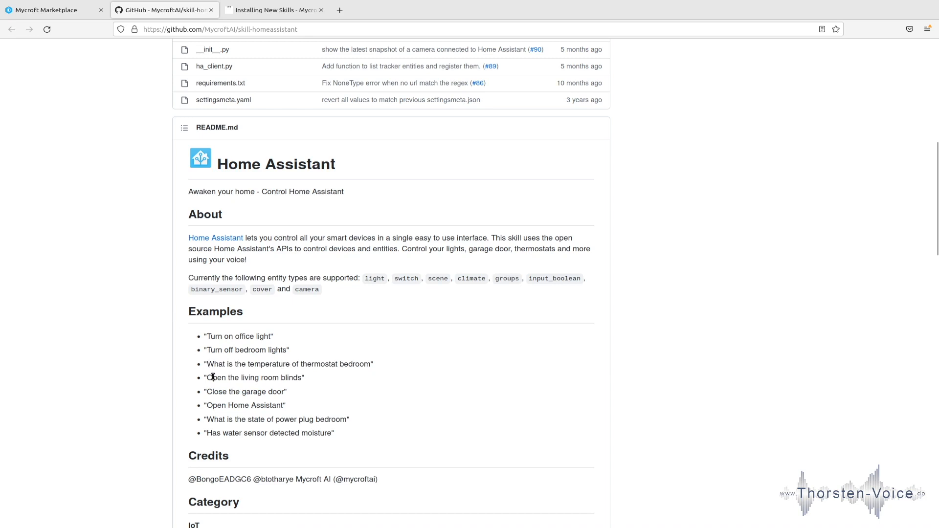
pyautogui.doubleClick(212, 336)
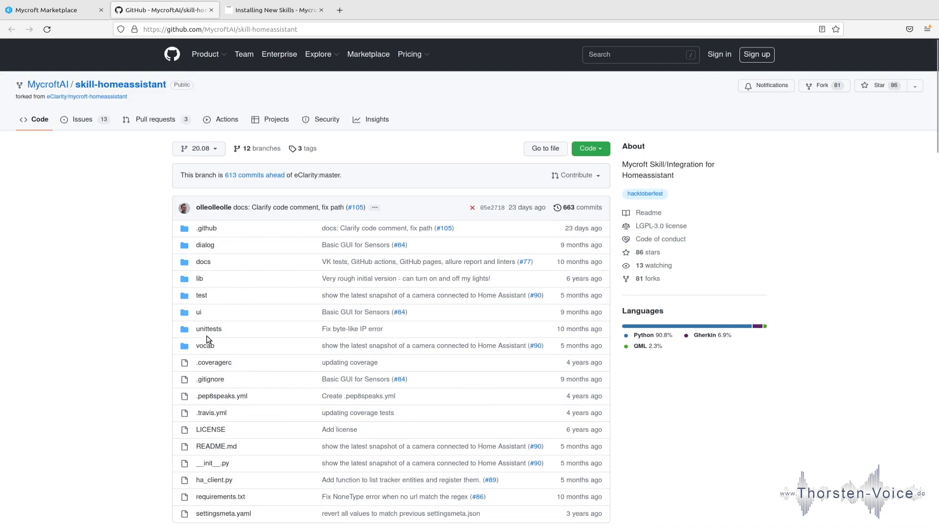
pyautogui.moveTo(205, 346)
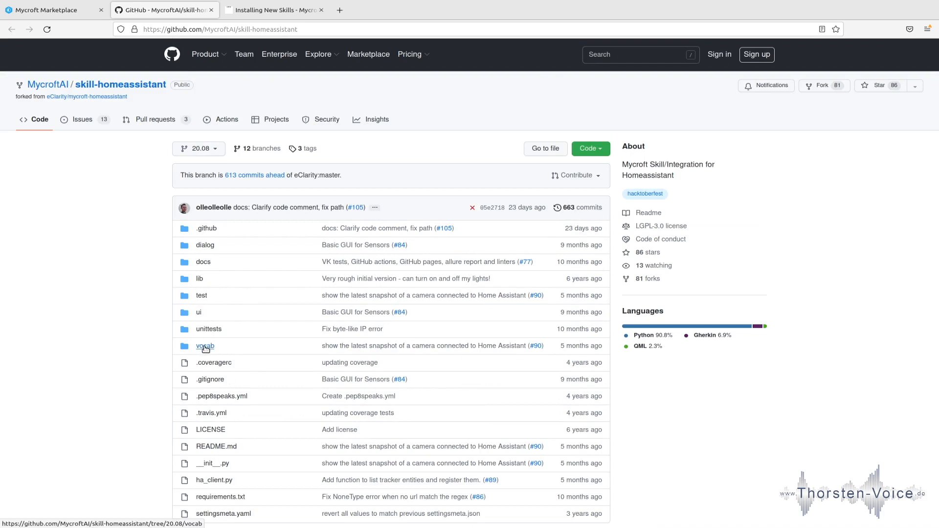
# Browse to vocab/en-us and open turn.on.intent to read its four phrases
pyautogui.click(204, 345)
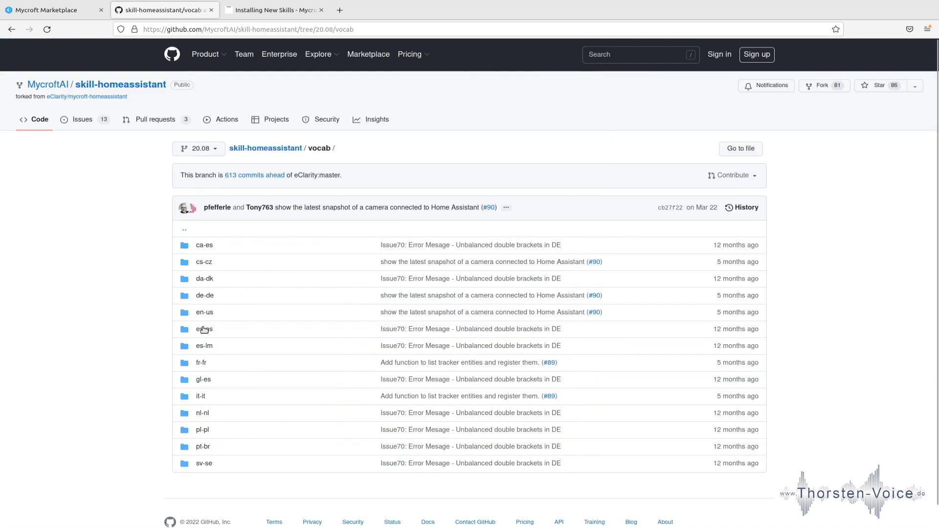
pyautogui.click(205, 312)
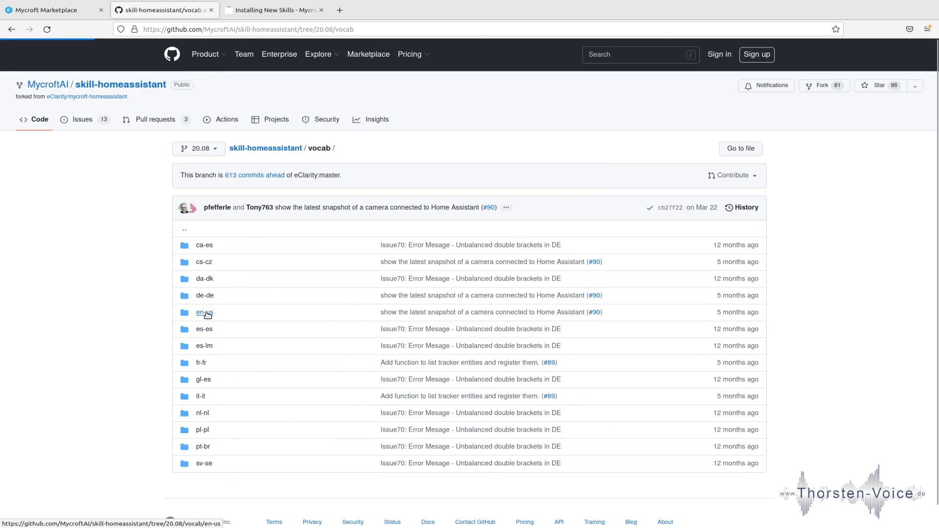
pyautogui.click(204, 312)
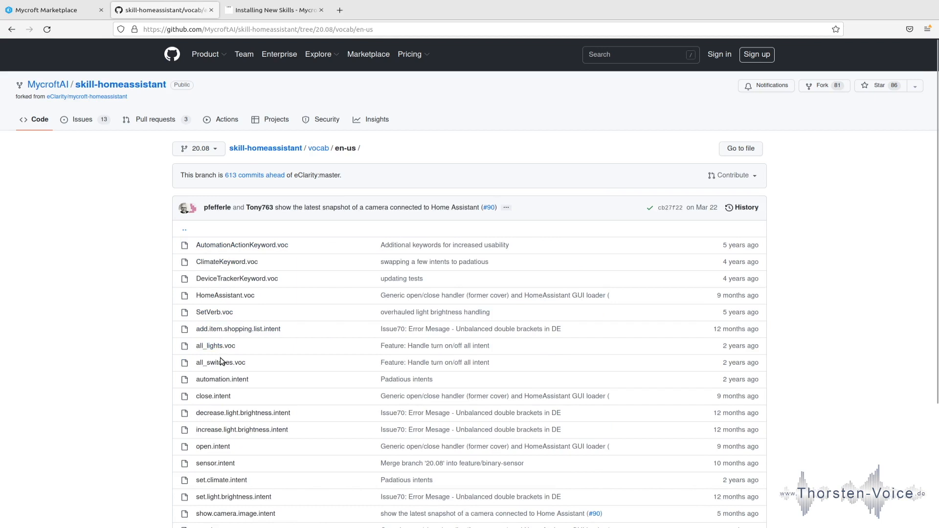
pyautogui.scroll(-3)
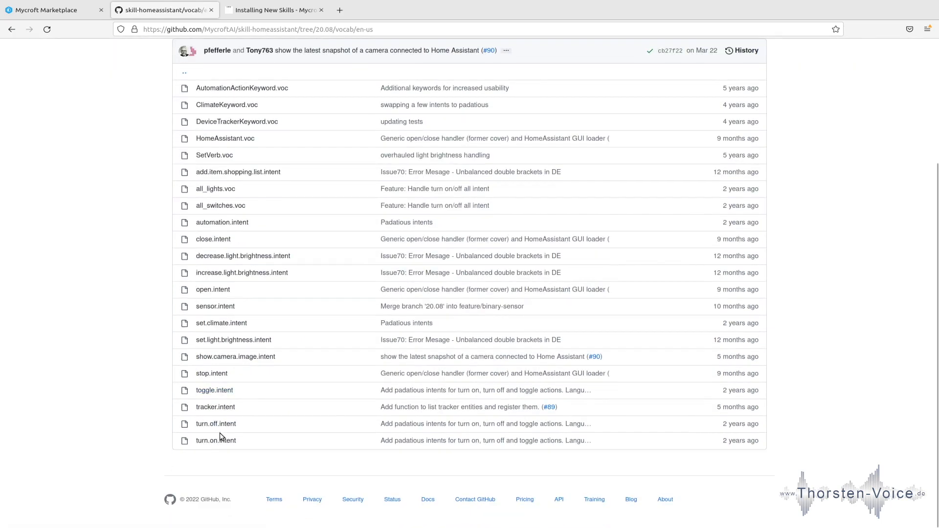
pyautogui.moveTo(216, 440)
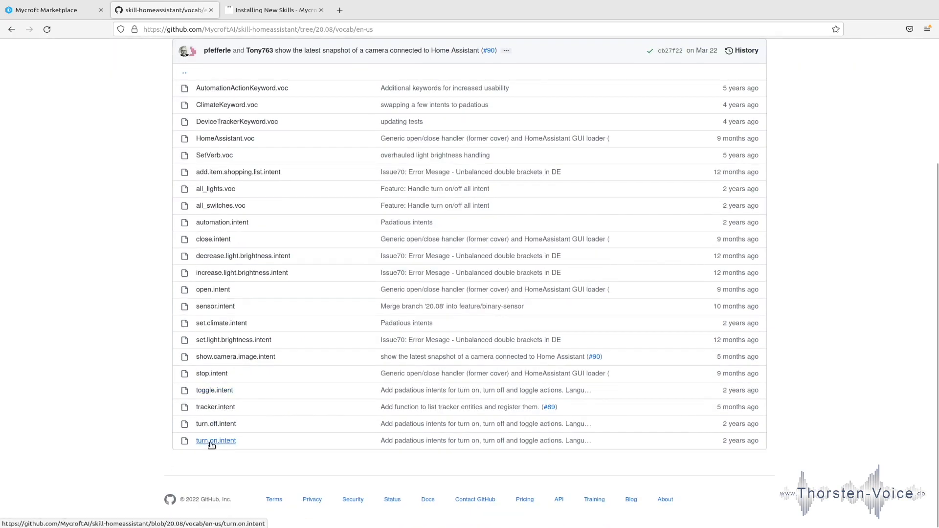
pyautogui.click(216, 440)
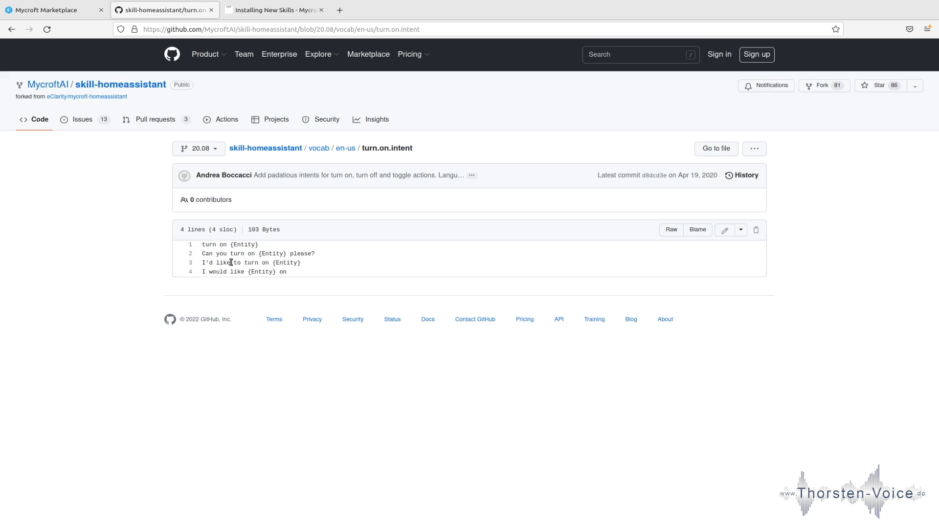
pyautogui.moveTo(227, 253)
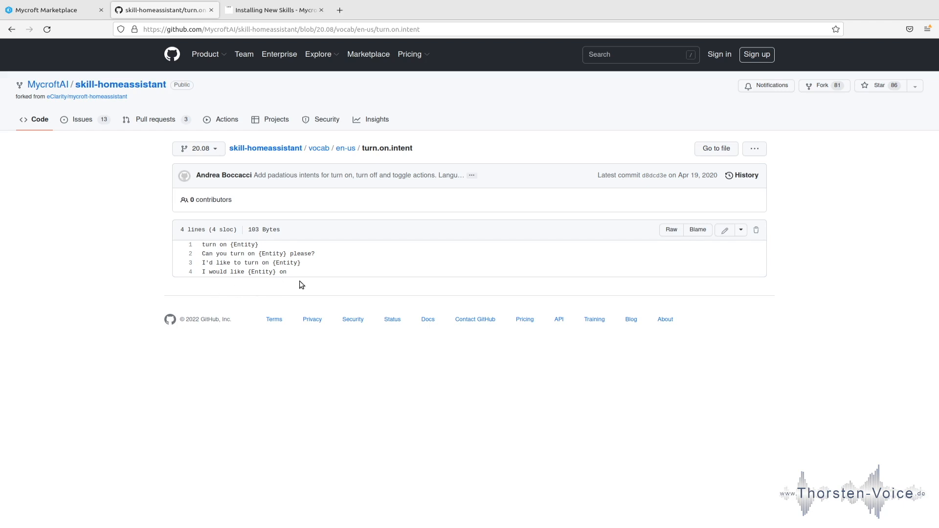
pyautogui.moveTo(331, 273)
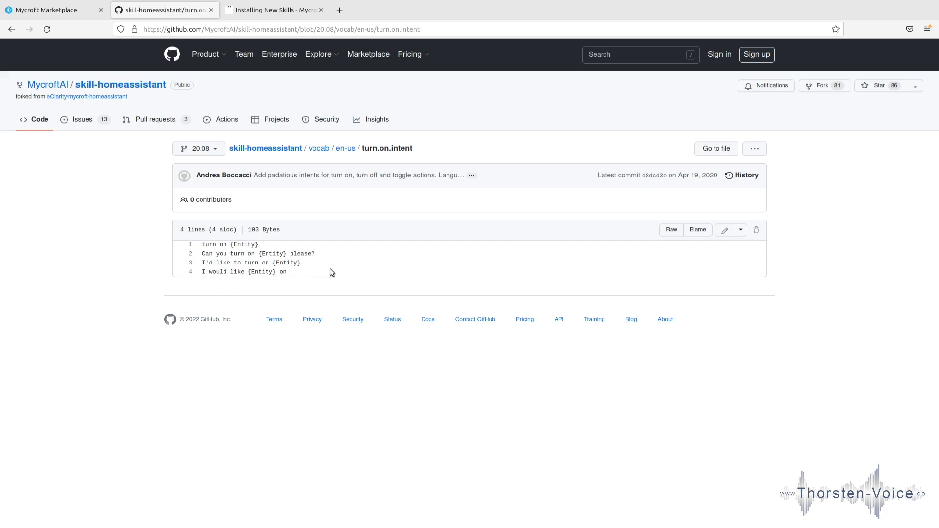
pyautogui.moveTo(230, 255)
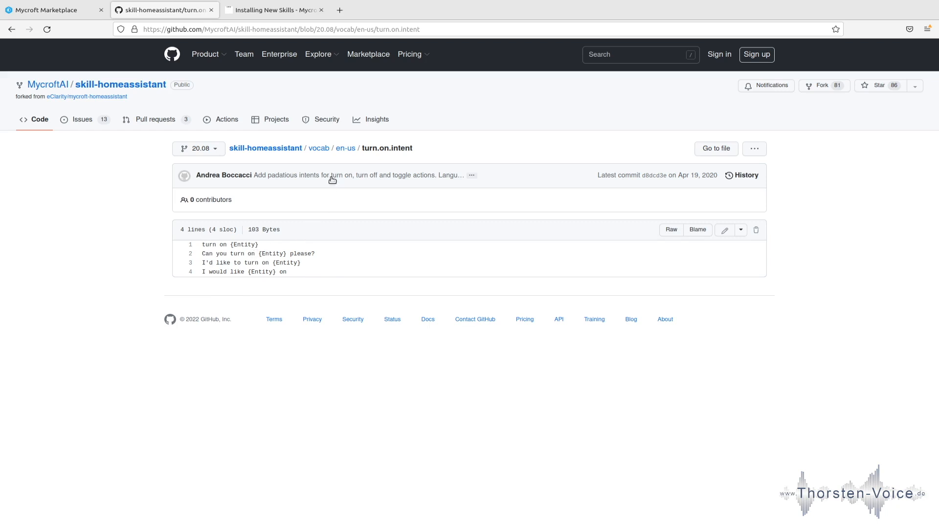
pyautogui.moveTo(346, 147)
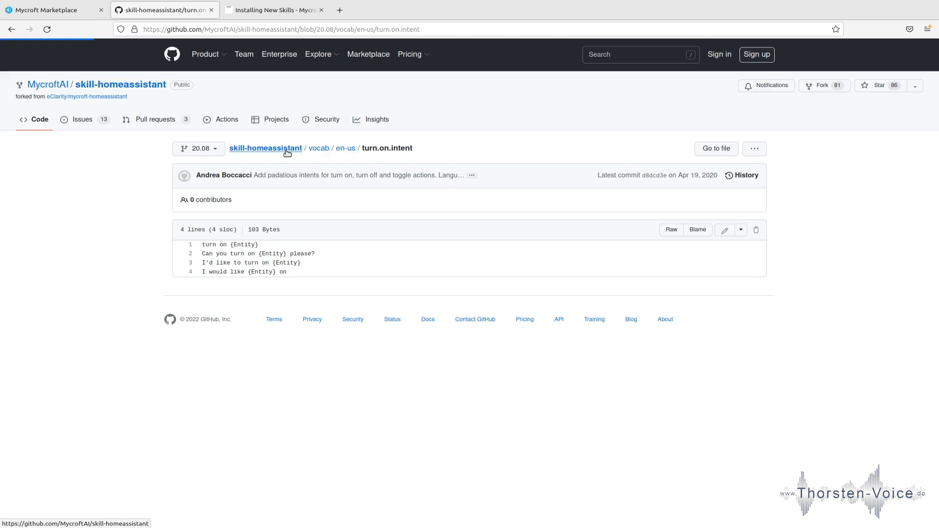
# Open dialog/en-us/homeassistant.device.stopped.dialog and select its {dev_name} placeholder
pyautogui.click(265, 148)
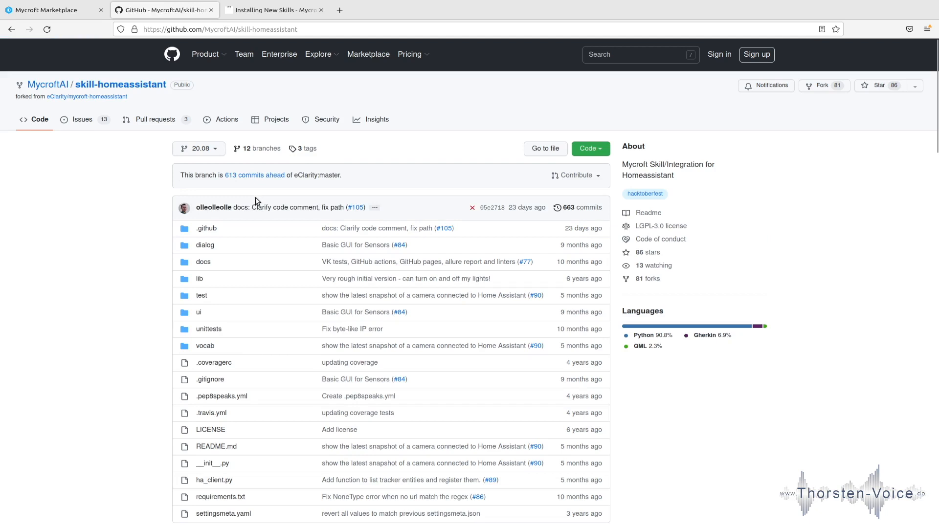
pyautogui.moveTo(253, 202)
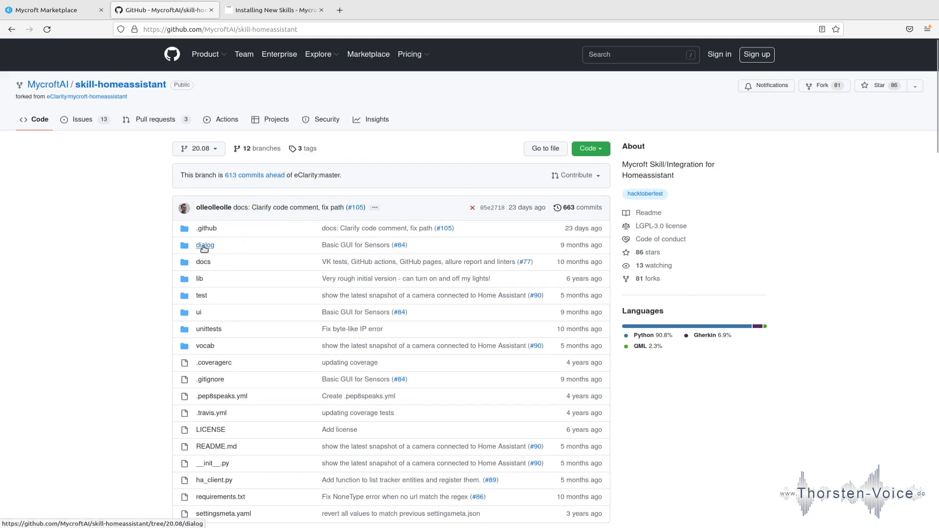
pyautogui.click(205, 245)
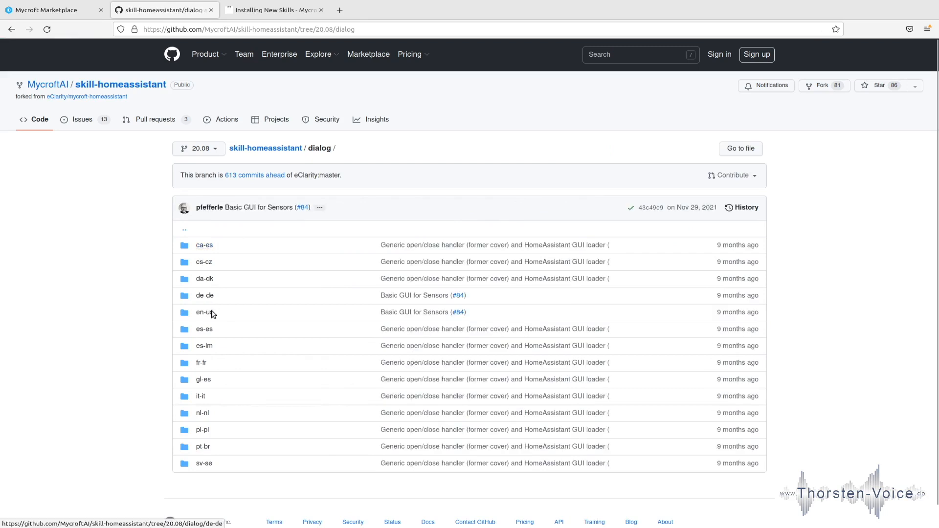
pyautogui.click(201, 312)
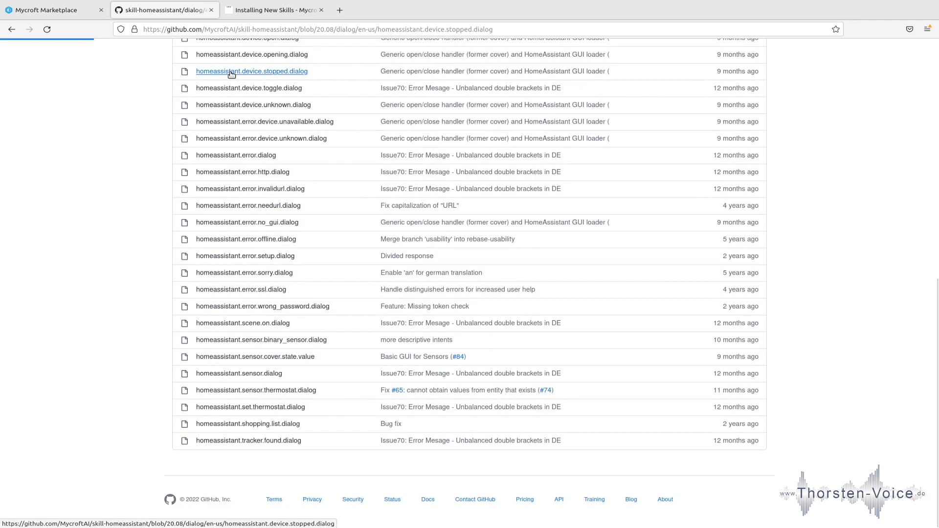
pyautogui.click(251, 71)
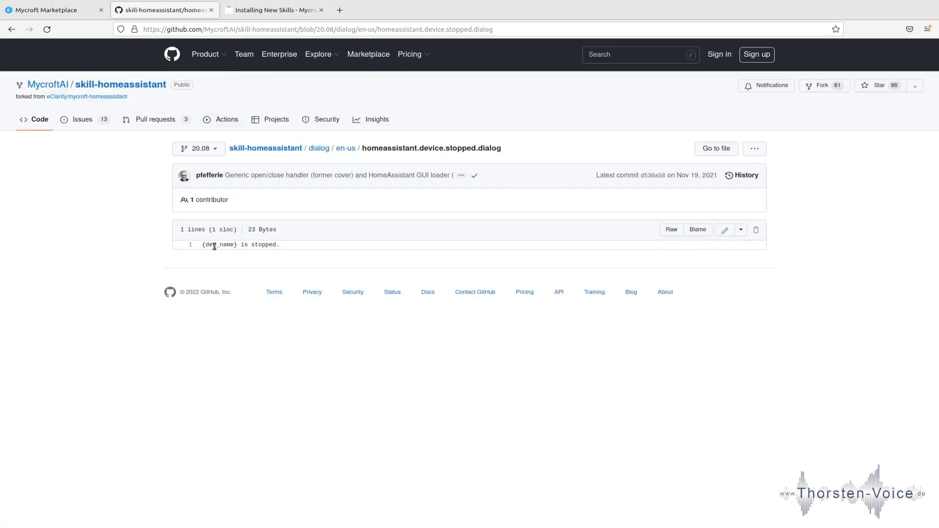
pyautogui.doubleClick(219, 244)
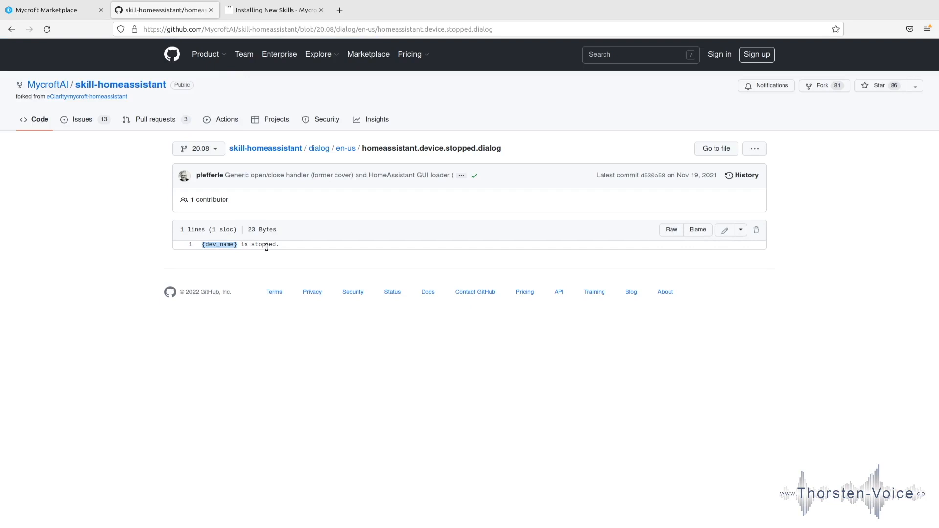
pyautogui.moveTo(387, 152)
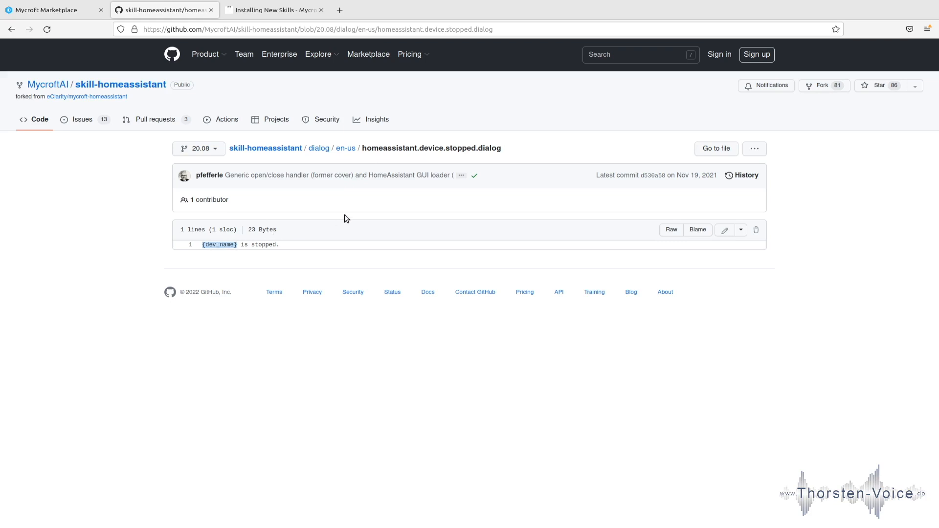
pyautogui.moveTo(222, 282)
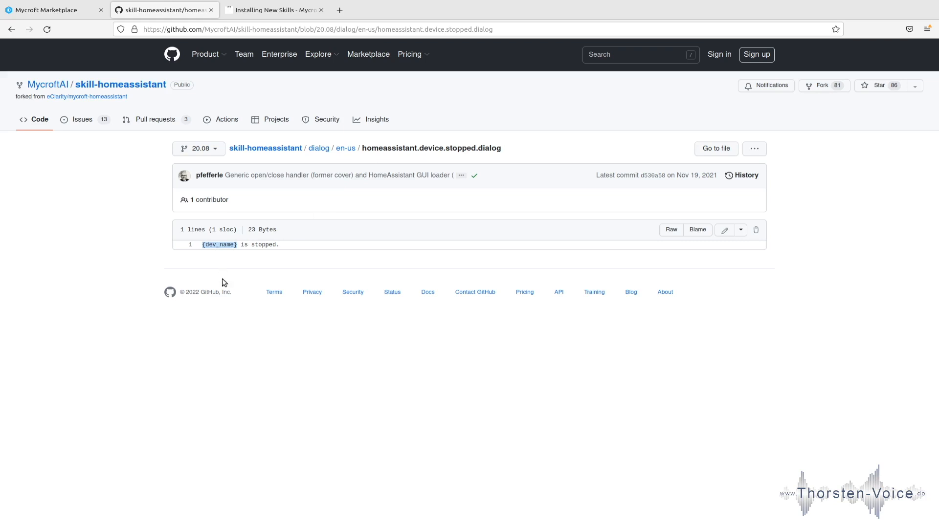
pyautogui.moveTo(240, 252)
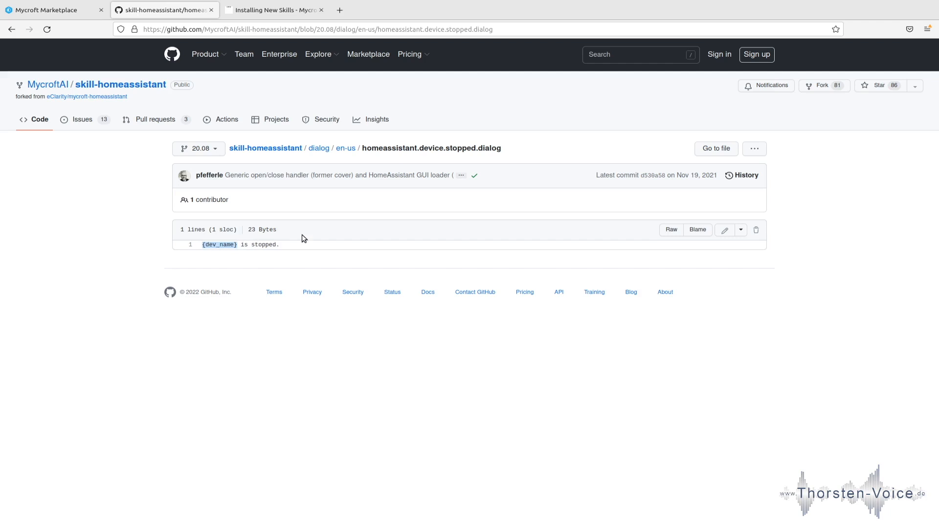
pyautogui.moveTo(269, 252)
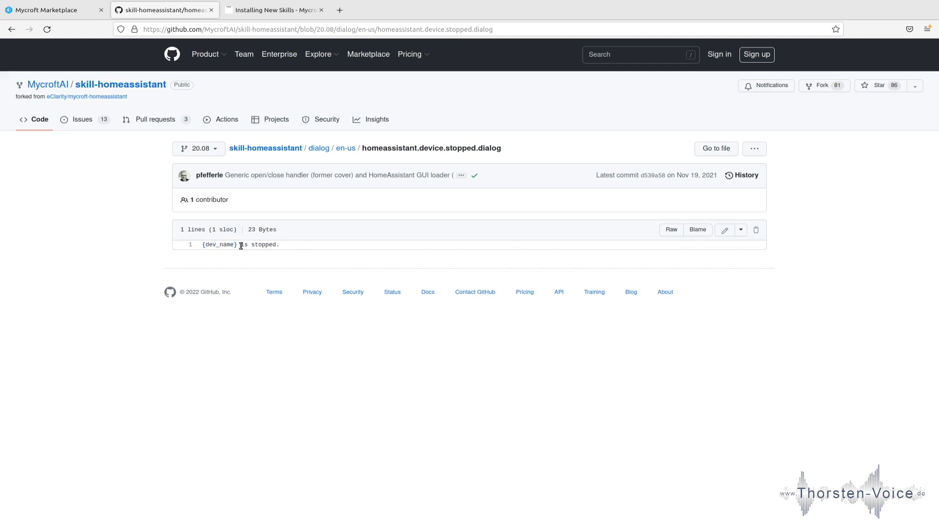
pyautogui.moveTo(243, 245)
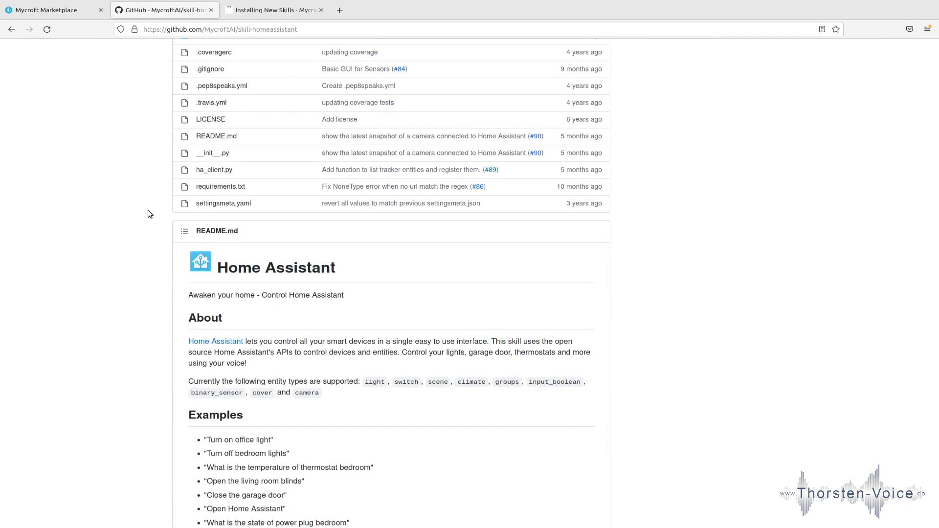
# Switch to the Installing New Skills documentation tab and scroll through it
pyautogui.click(272, 10)
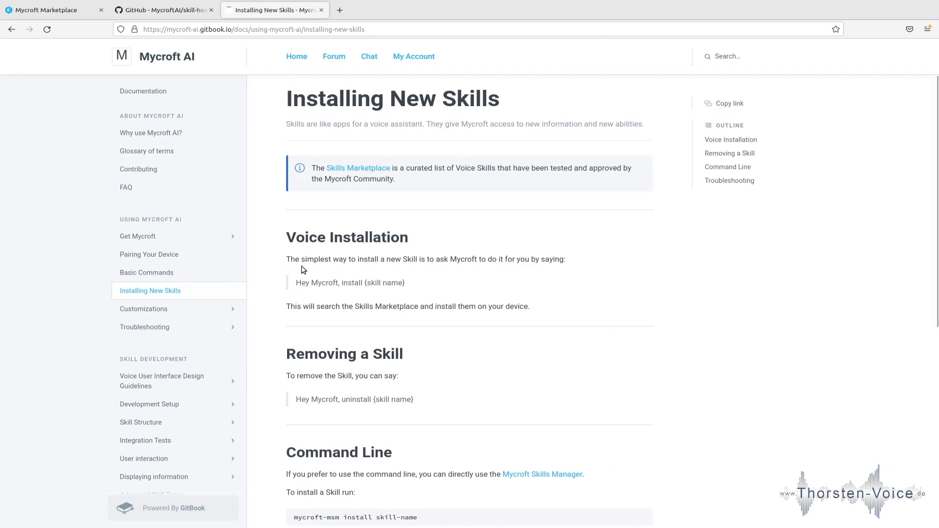
pyautogui.scroll(-3)
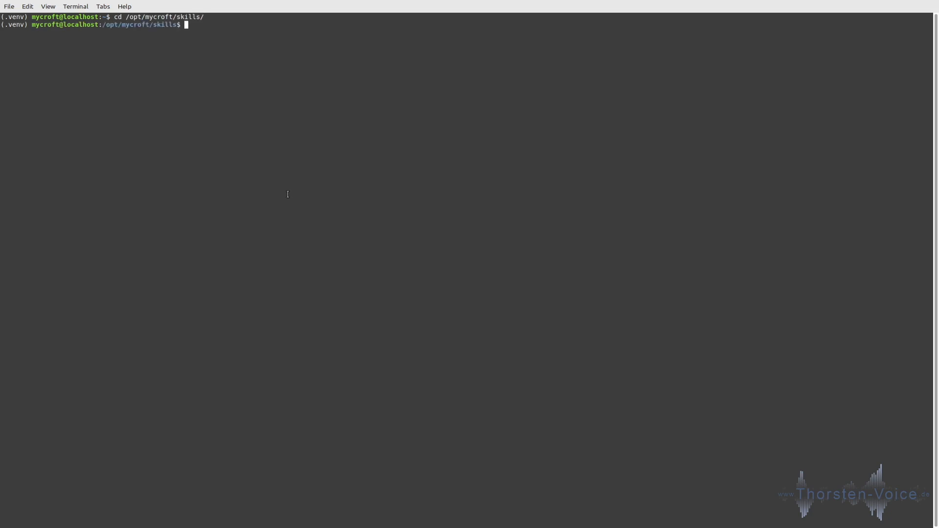
# List the contents of /opt/mycroft/skills and enter the mycroft-cli-client command
pyautogui.write('ls')
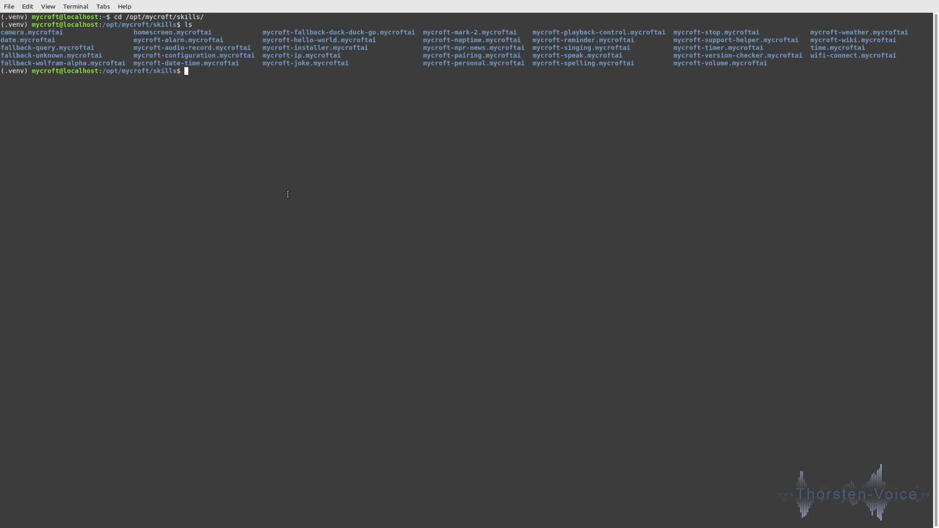
pyautogui.moveTo(287, 35)
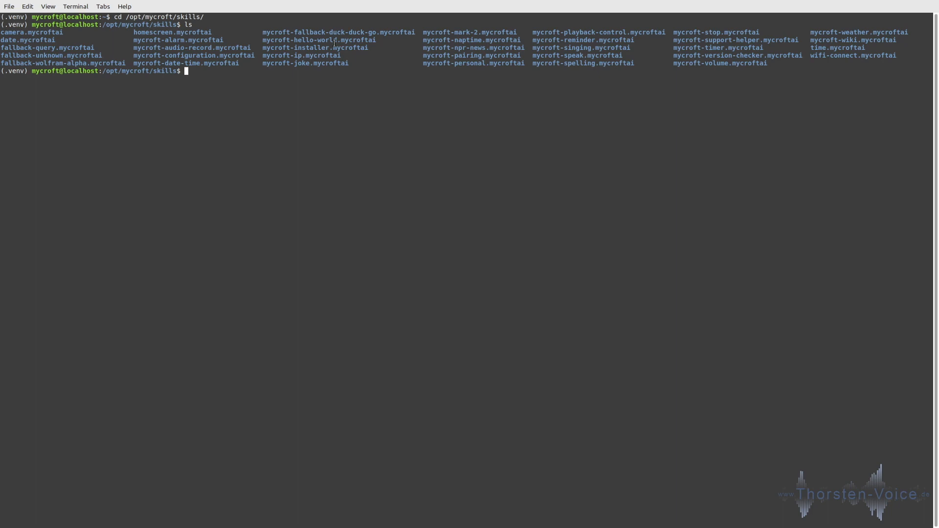
pyautogui.write('mycroft-cli-client')
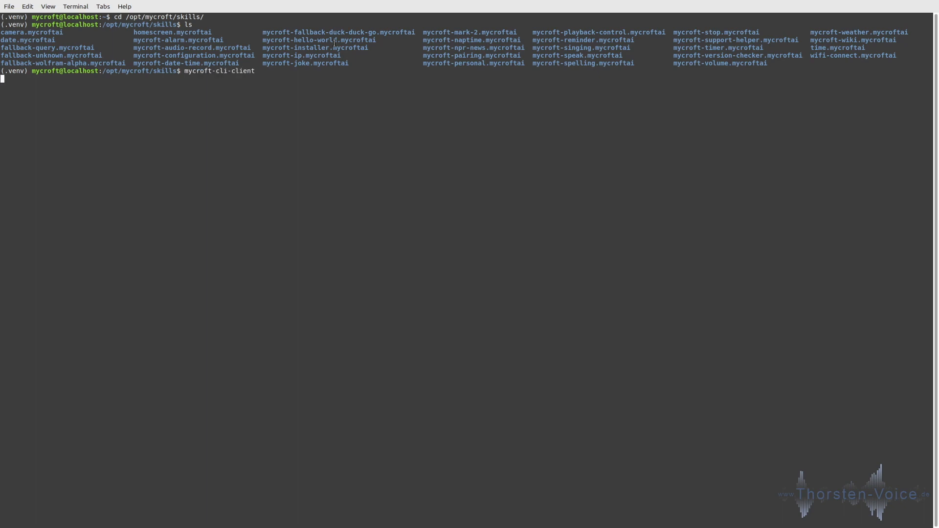
# Launch the Mycroft CLI client, say 'Hello Youtube', and request installing skill homeassistant
pyautogui.press('Return')
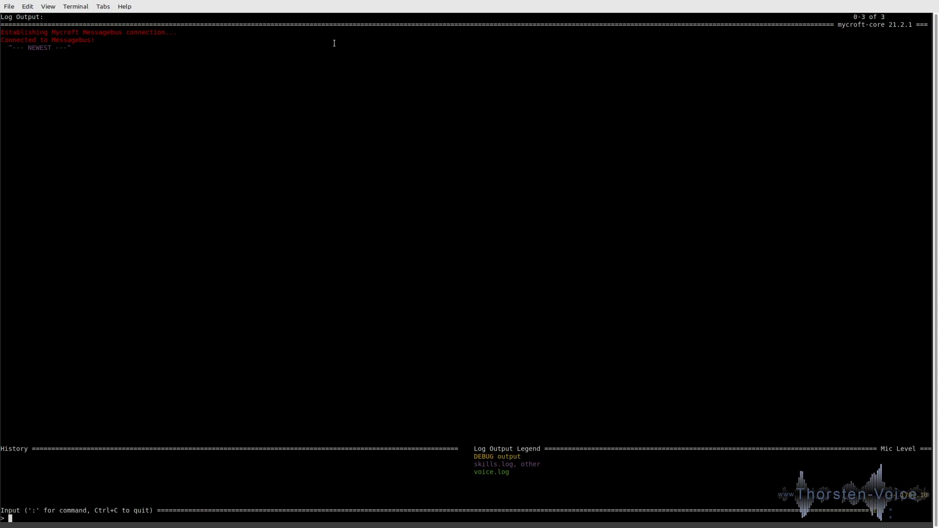
pyautogui.moveTo(141, 510)
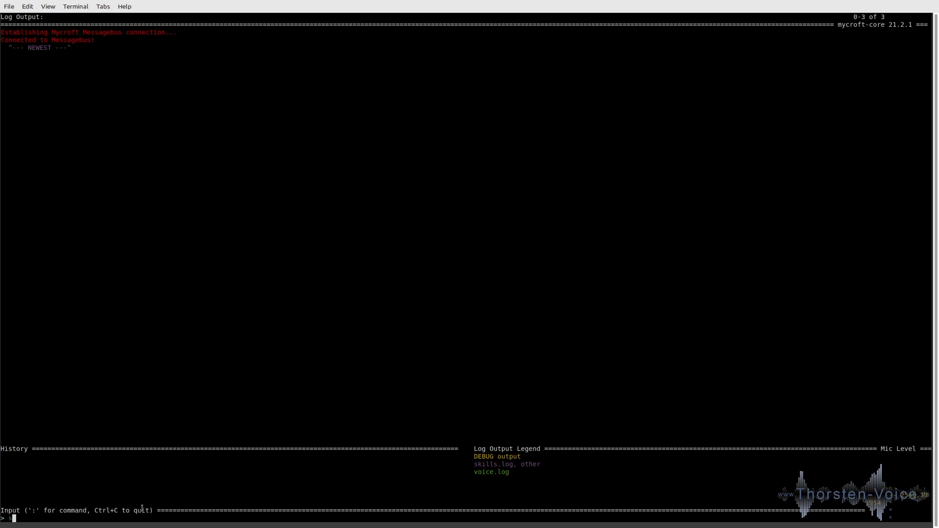
pyautogui.write('say He')
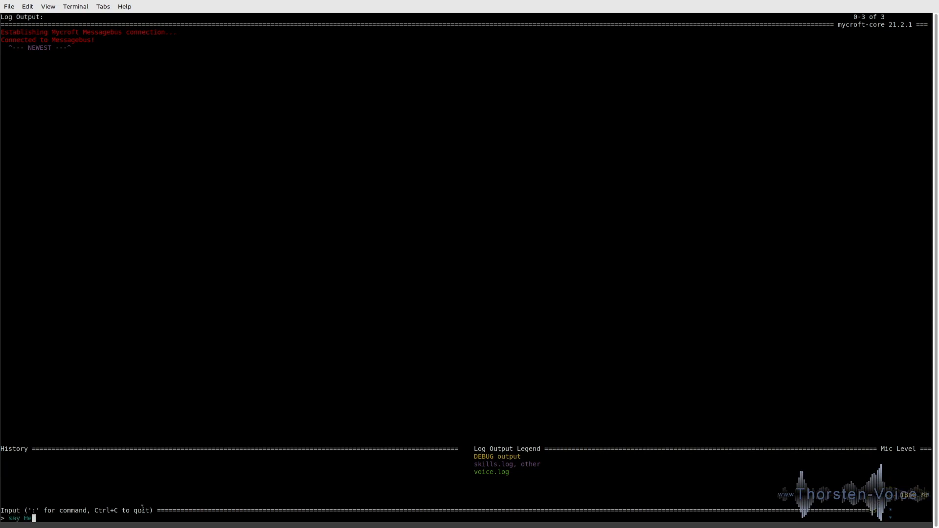
pyautogui.write('llo Youtu')
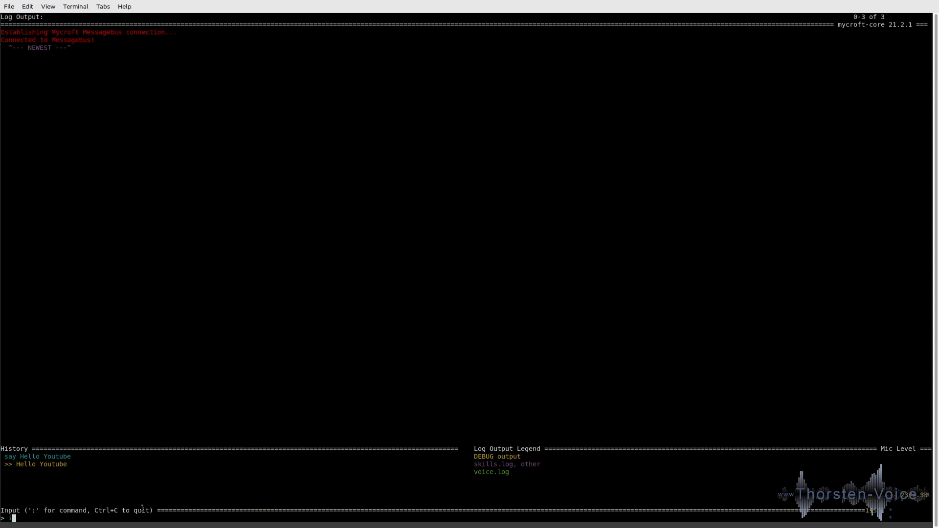
pyautogui.write('install skill')
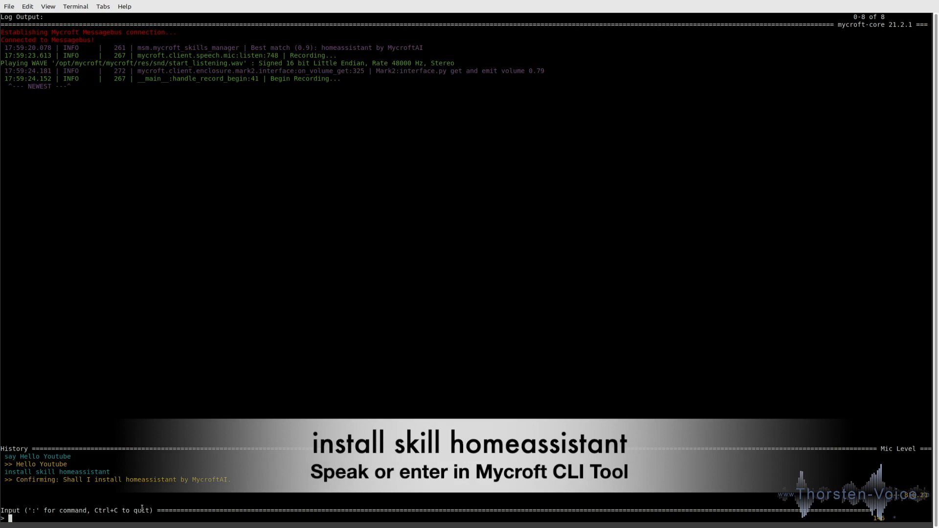
# Answer Mycroft's homeassistant install confirmation prompts so the skill begins installing
pyautogui.write('no')
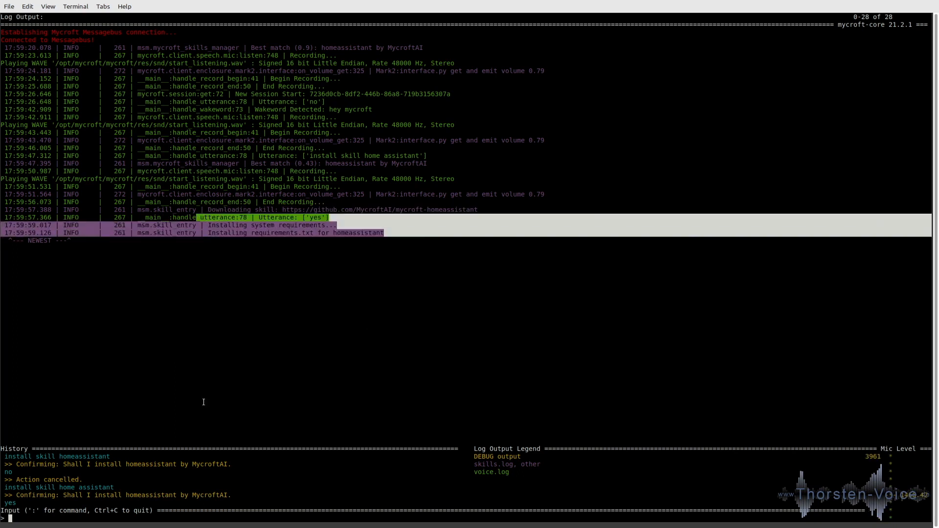
pyautogui.moveTo(305, 317)
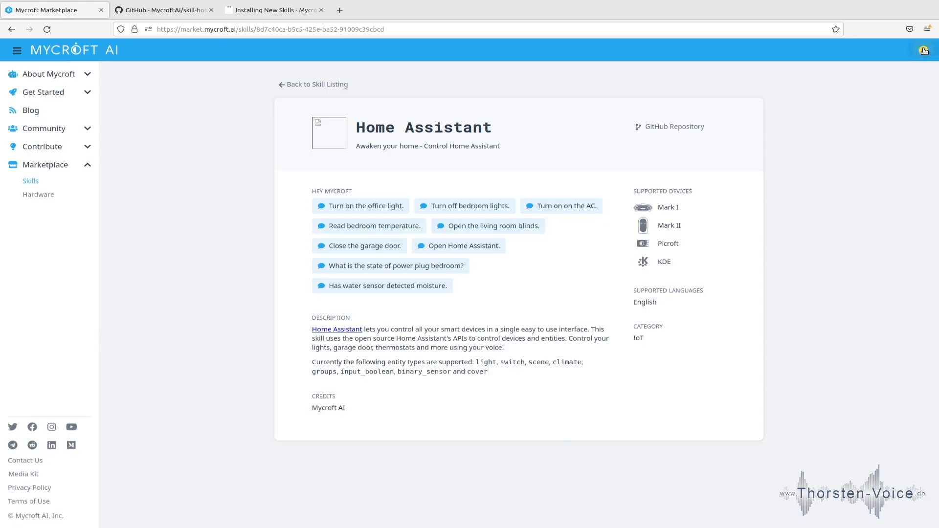
# Return to the Skills page from the account menu at top right
pyautogui.click(923, 50)
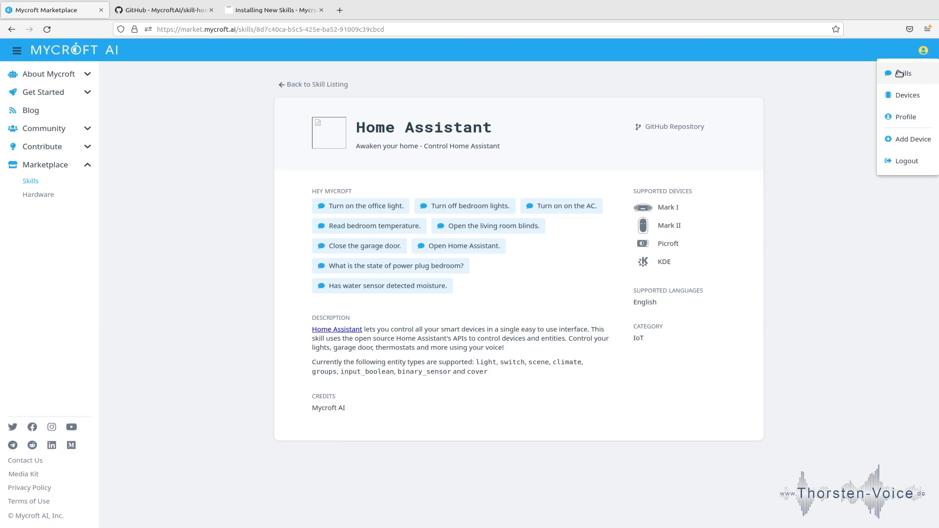
pyautogui.click(906, 73)
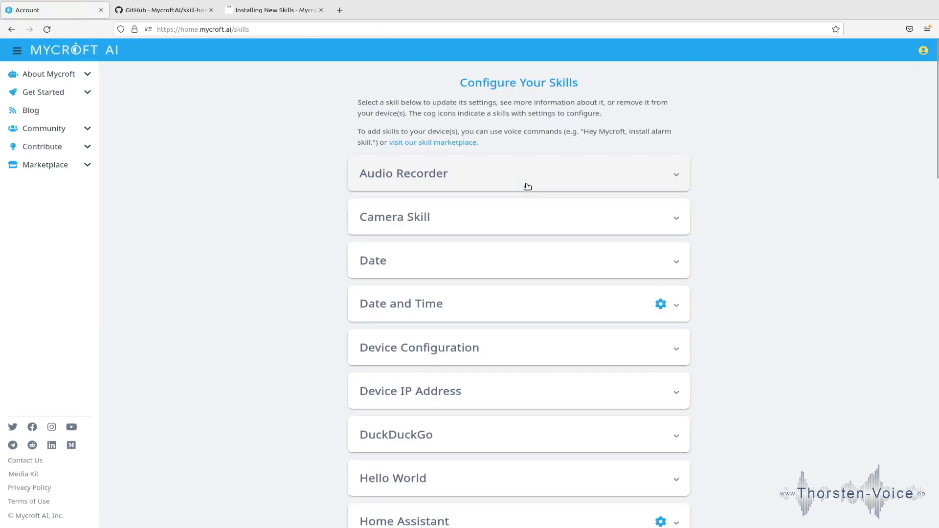
pyautogui.moveTo(726, 211)
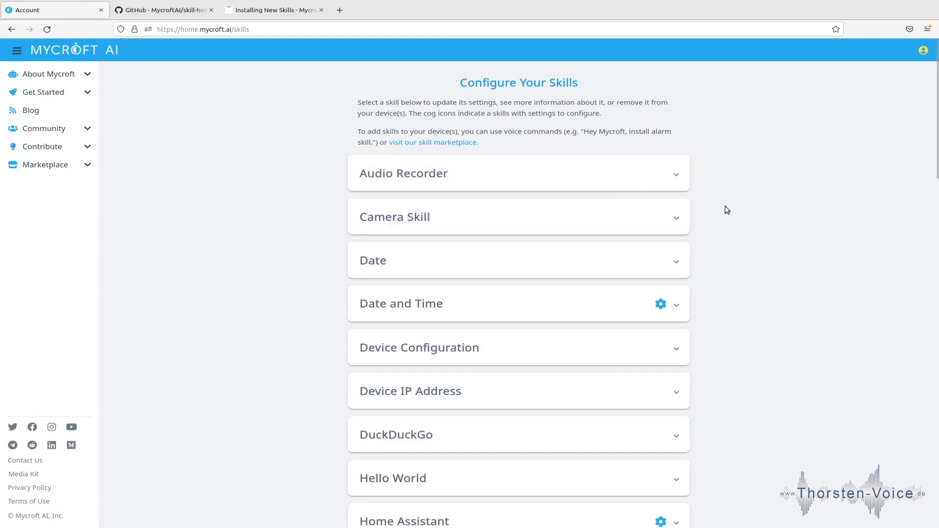
pyautogui.moveTo(327, 189)
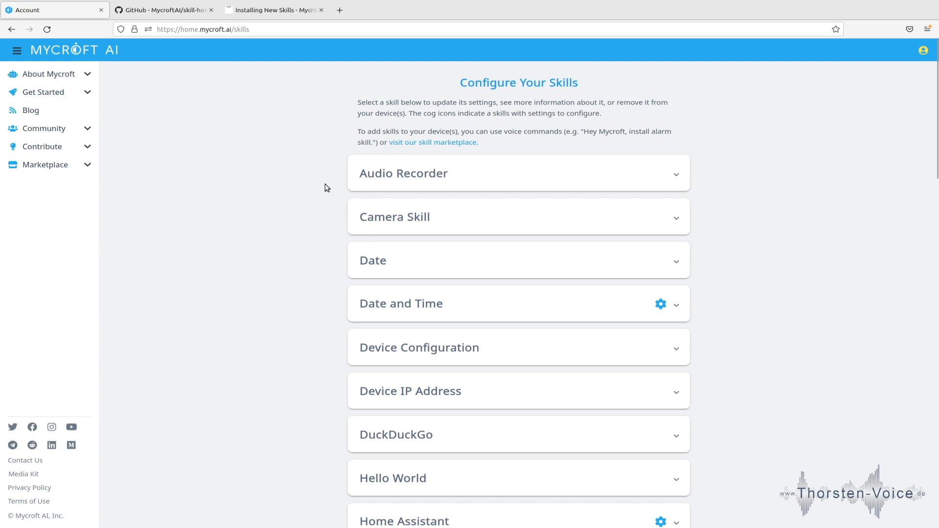
# Expand the Home Assistant skill entry to reveal DevKit, login fields and port 8123
pyautogui.scroll(-3)
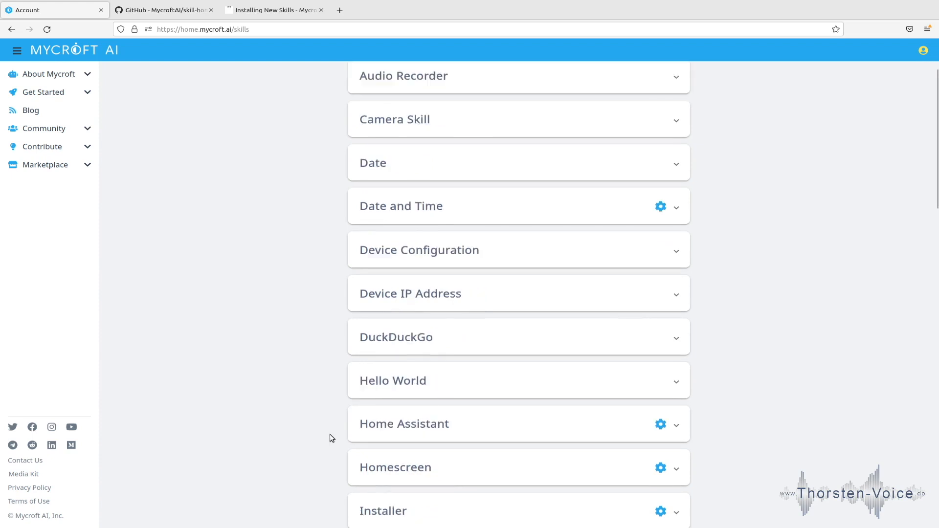
pyautogui.scroll(-3)
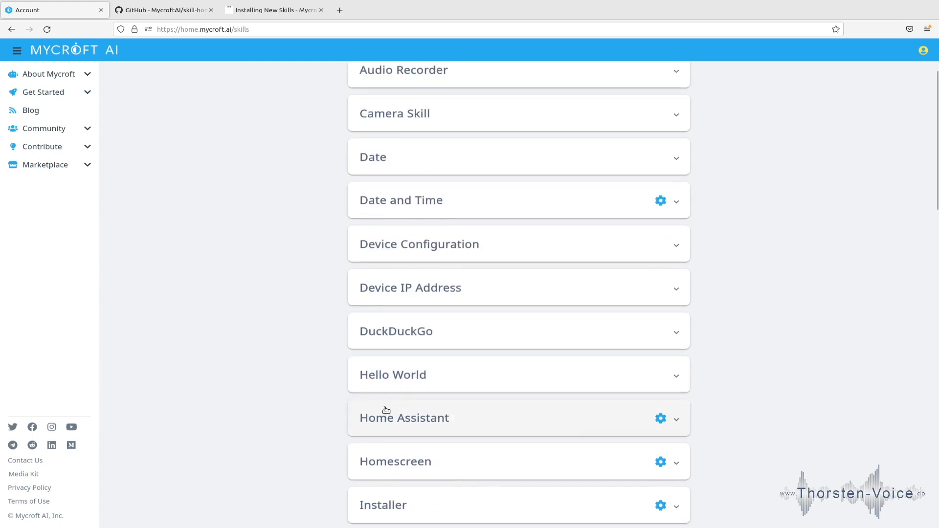
pyautogui.moveTo(679, 422)
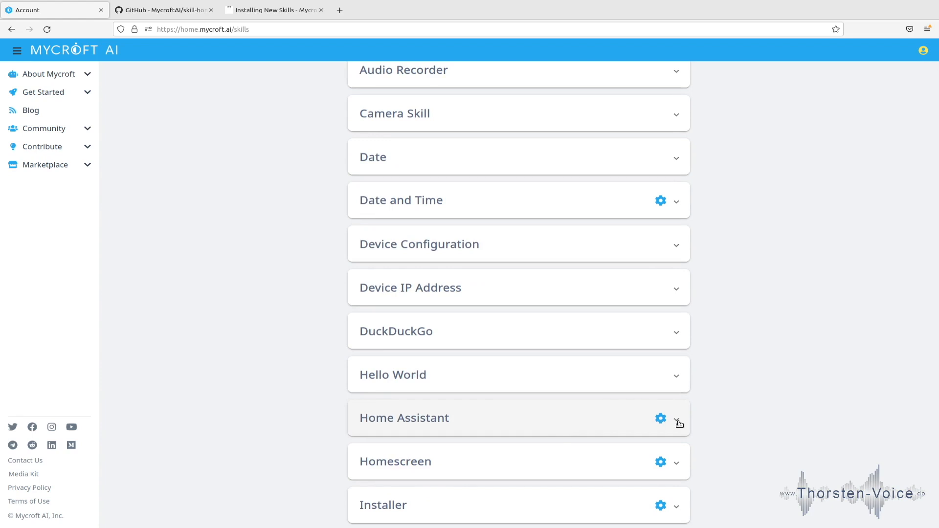
pyautogui.click(678, 418)
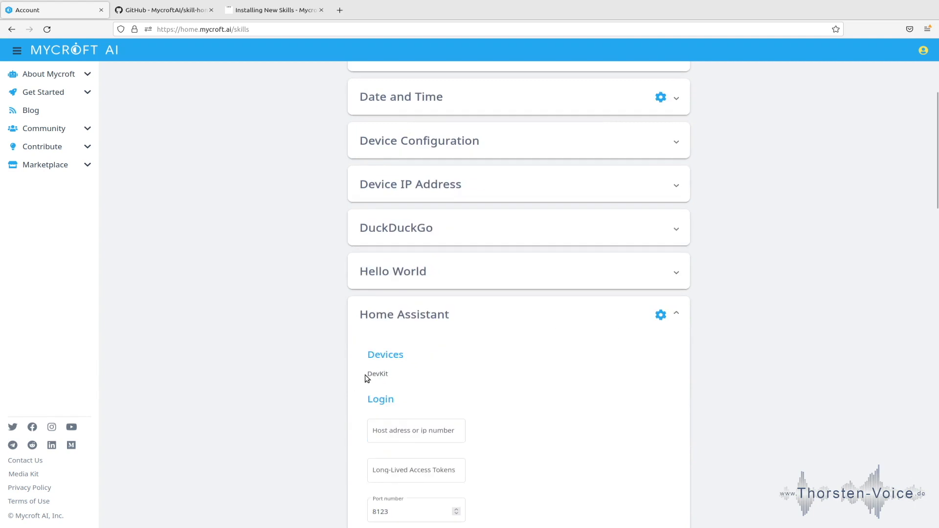
pyautogui.scroll(-3)
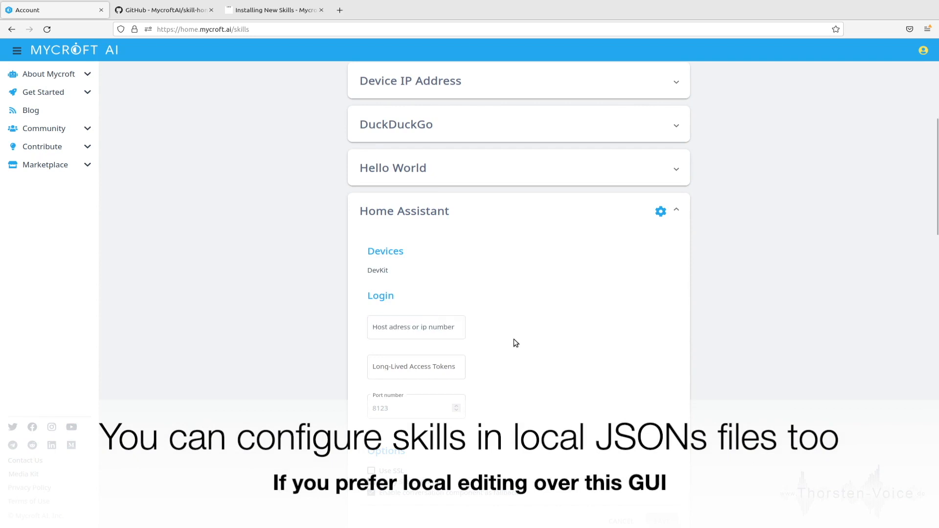
pyautogui.click(416, 367)
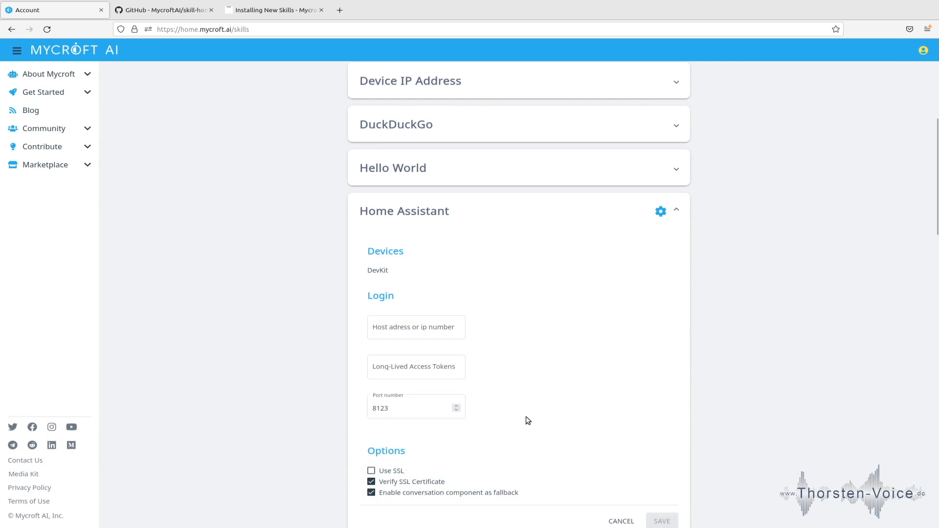
pyautogui.moveTo(597, 393)
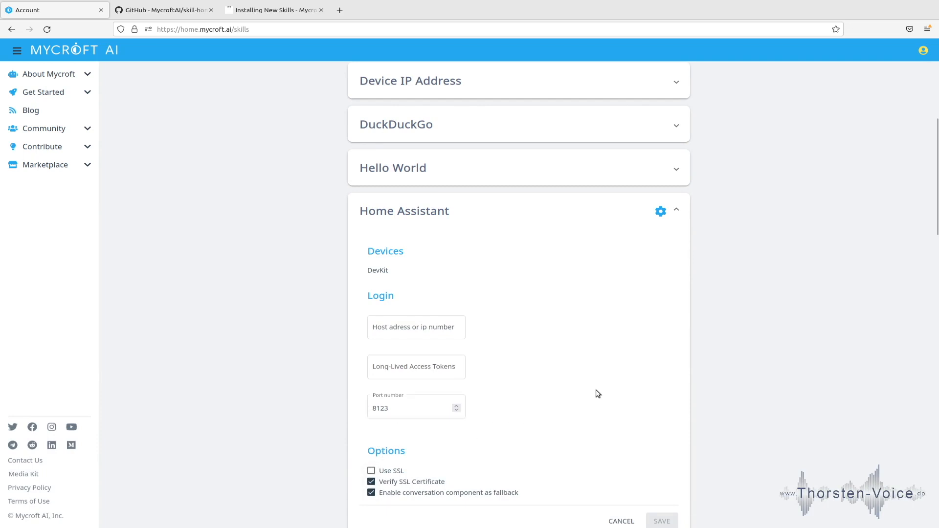
pyautogui.click(416, 327)
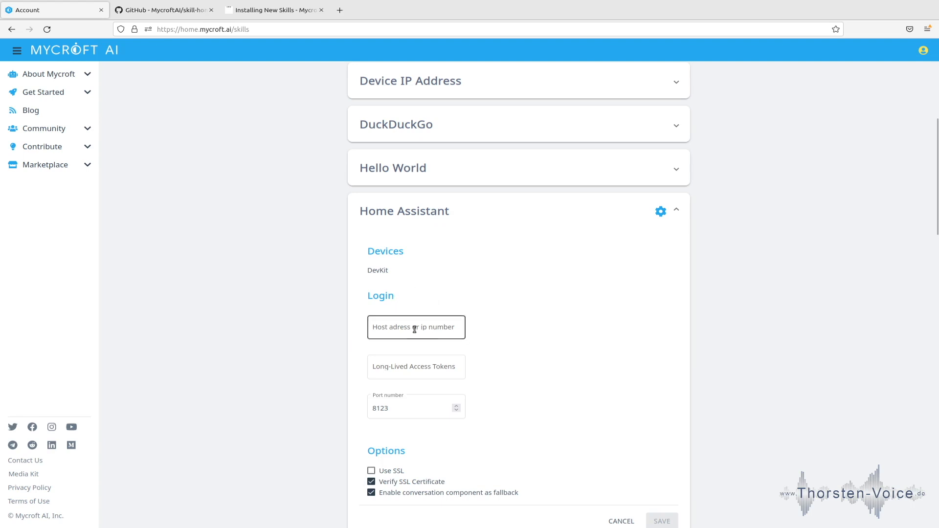
pyautogui.click(416, 367)
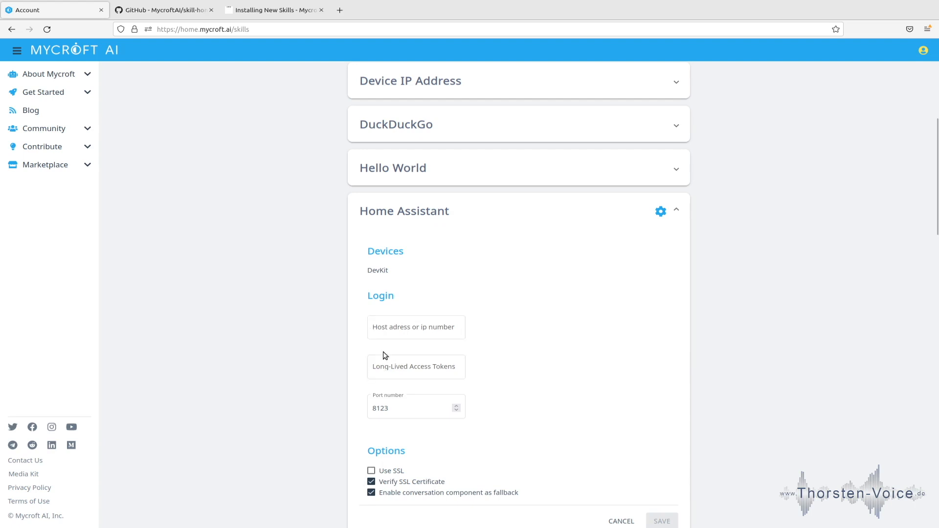
pyautogui.click(416, 408)
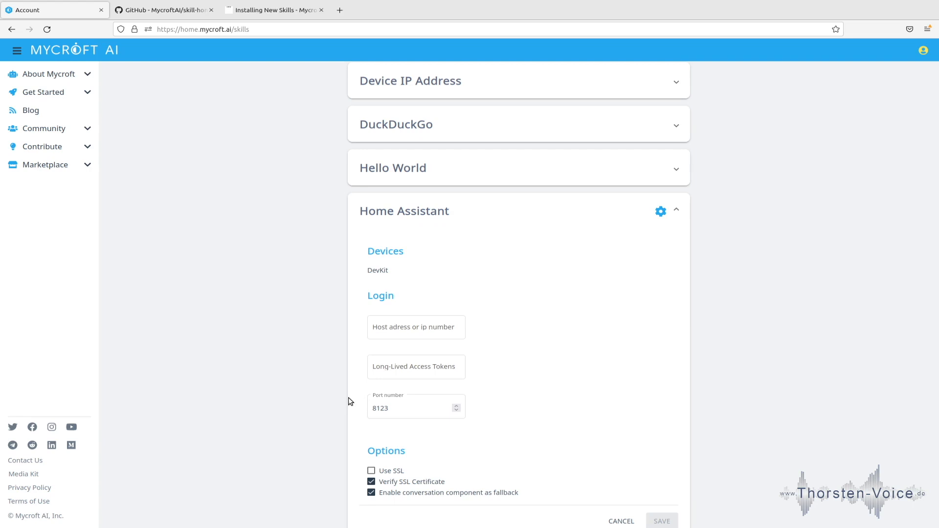
pyautogui.click(53, 9)
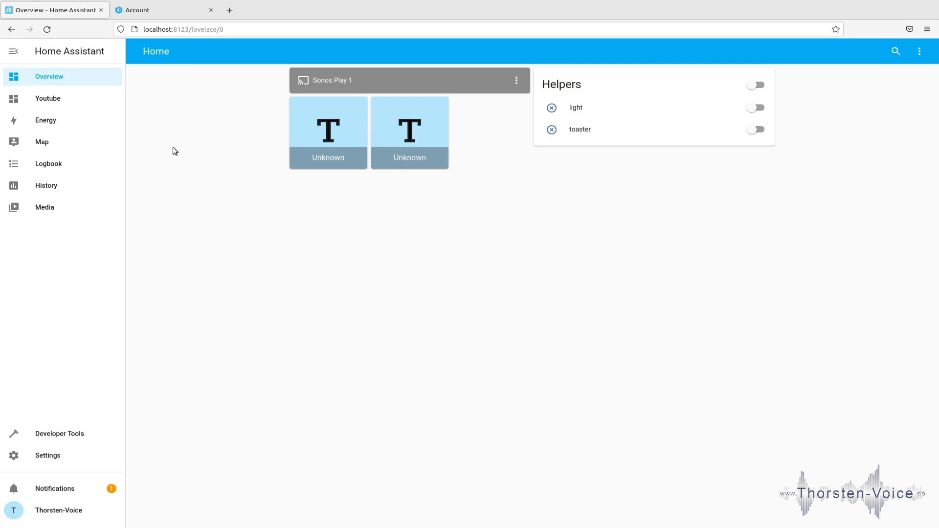
pyautogui.moveTo(176, 176)
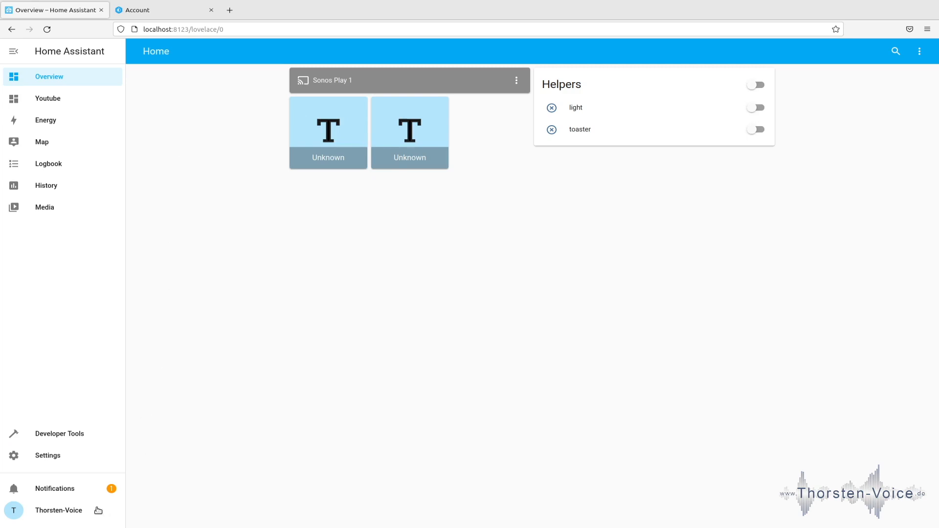
pyautogui.moveTo(72, 509)
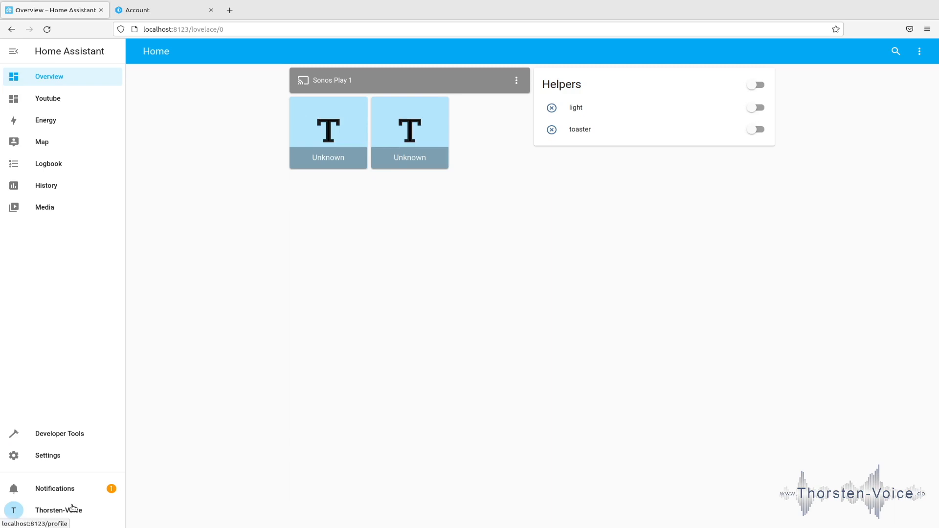
# Go to the user profile's Long-Lived Access Tokens section and begin creating a token
pyautogui.click(58, 510)
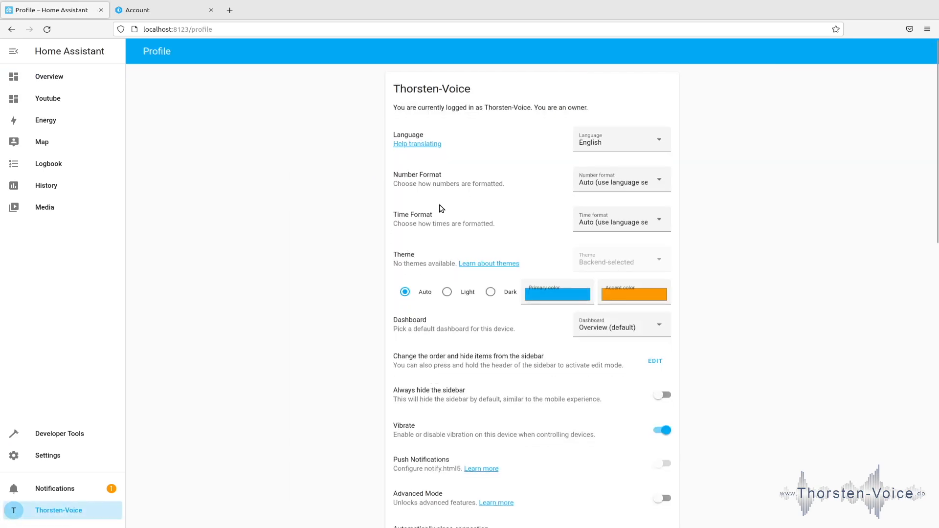
pyautogui.scroll(-3)
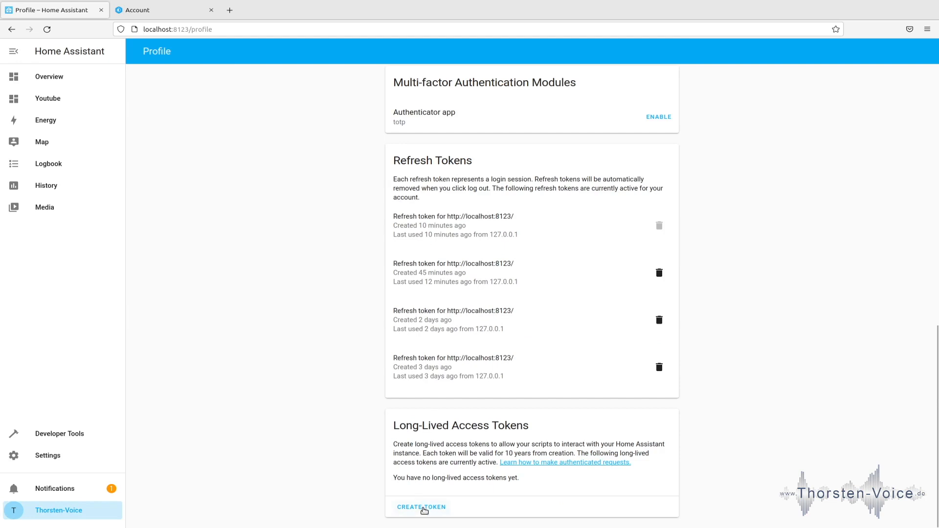
pyautogui.click(421, 507)
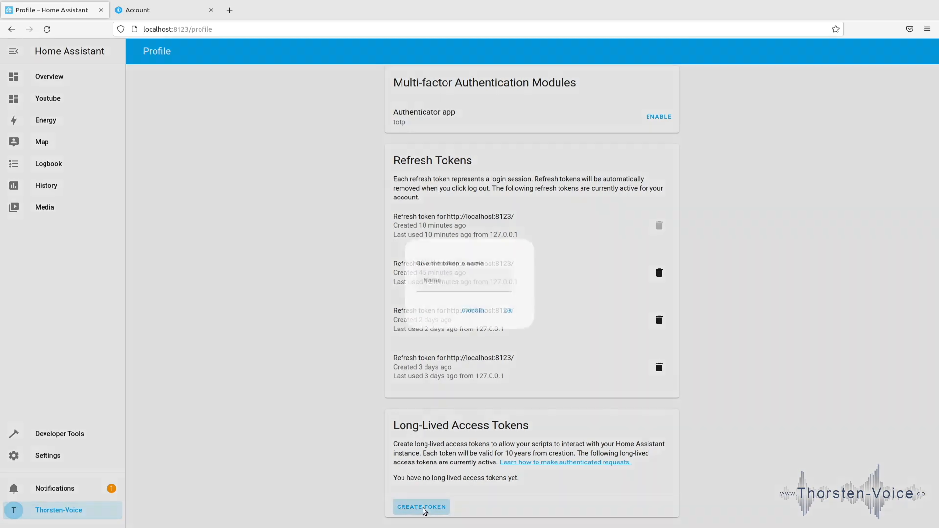
# Create a long-lived access token named 'mycroft'
pyautogui.click(421, 506)
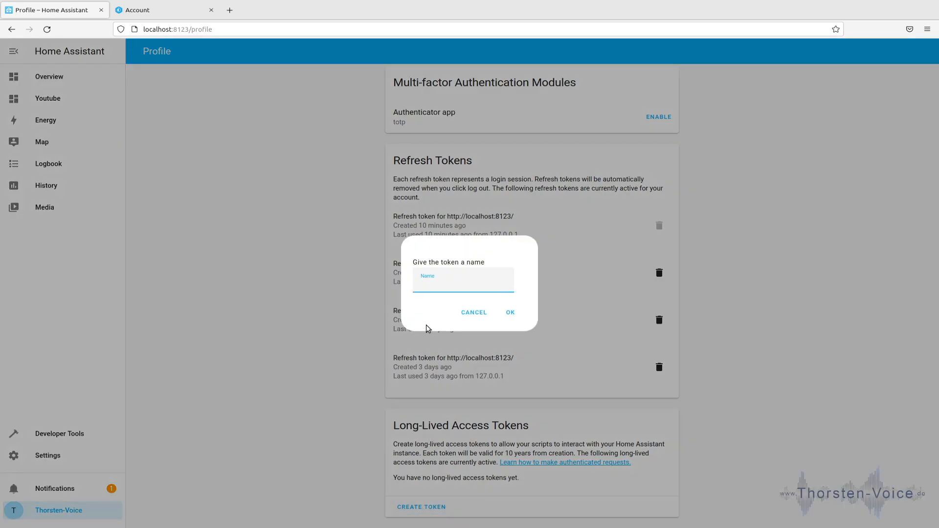
pyautogui.write('mycroft')
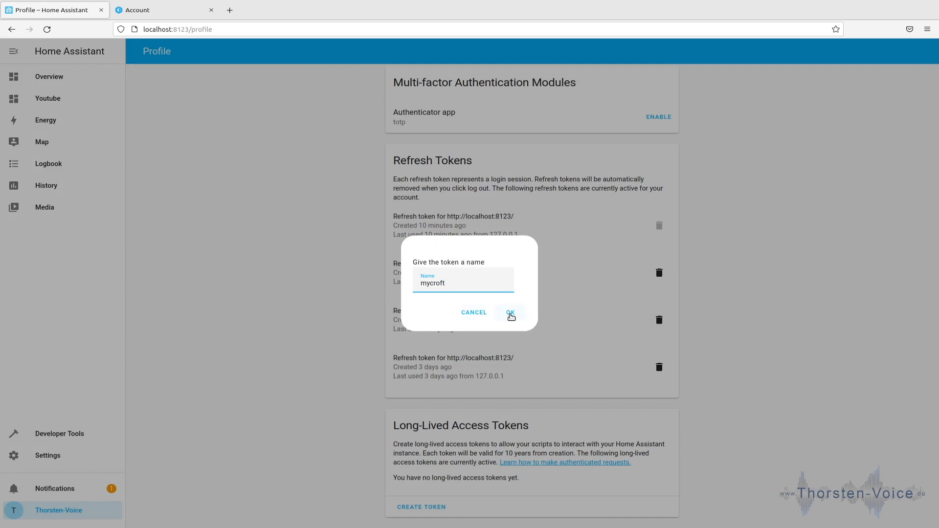
pyautogui.click(510, 312)
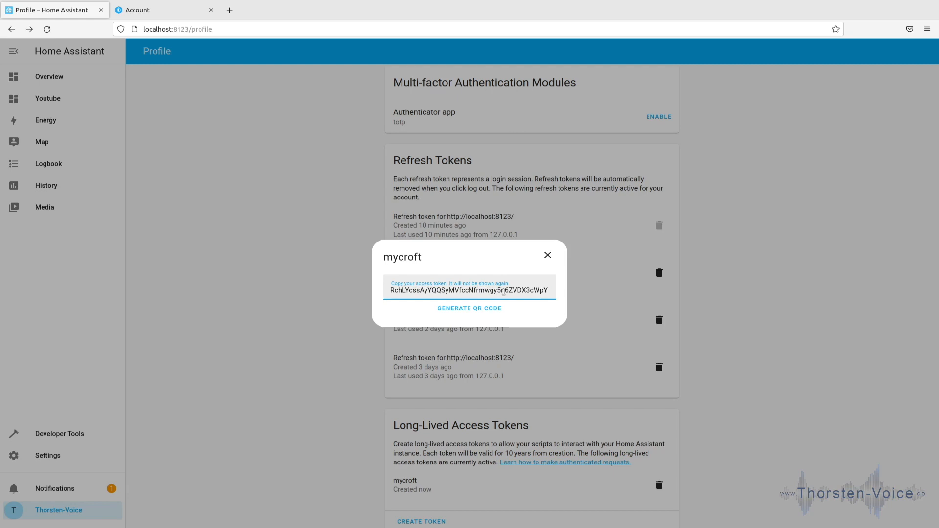
# Copy the generated token value and close the token dialog
pyautogui.tripleClick(469, 290)
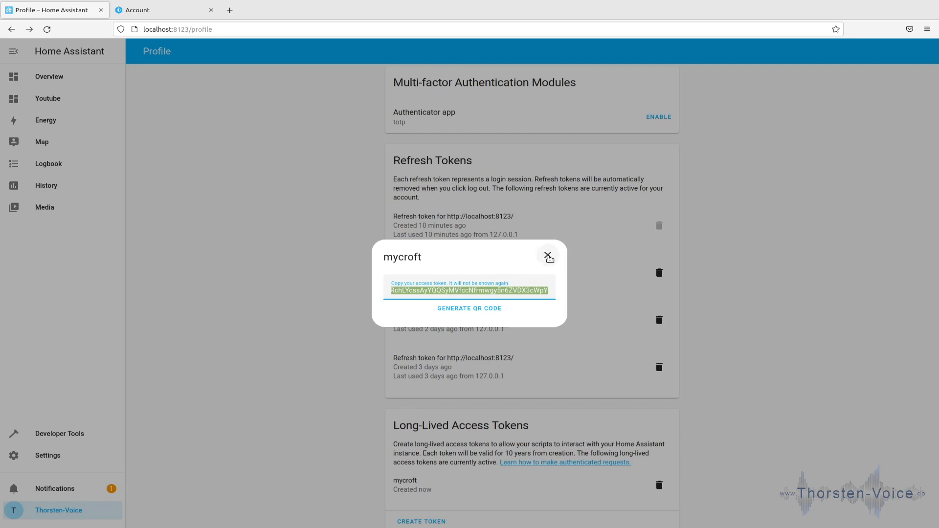
pyautogui.click(548, 257)
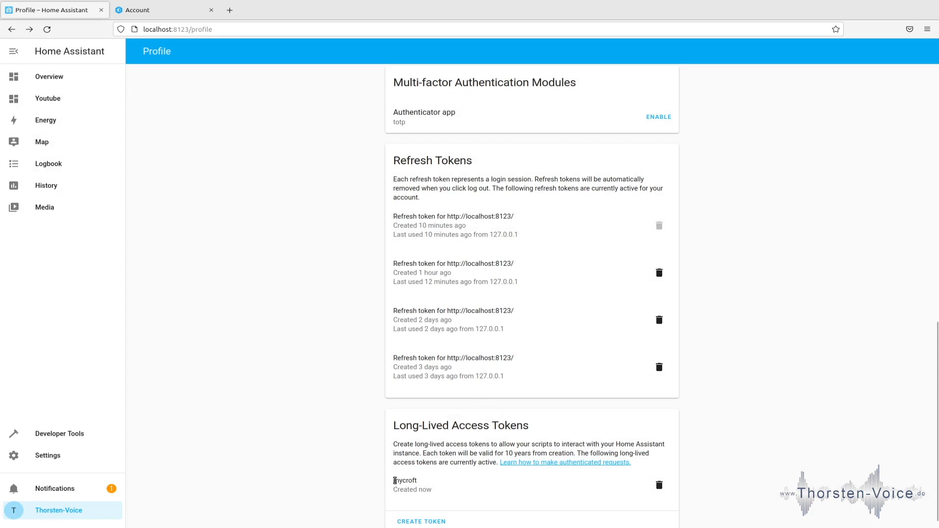
pyautogui.click(162, 10)
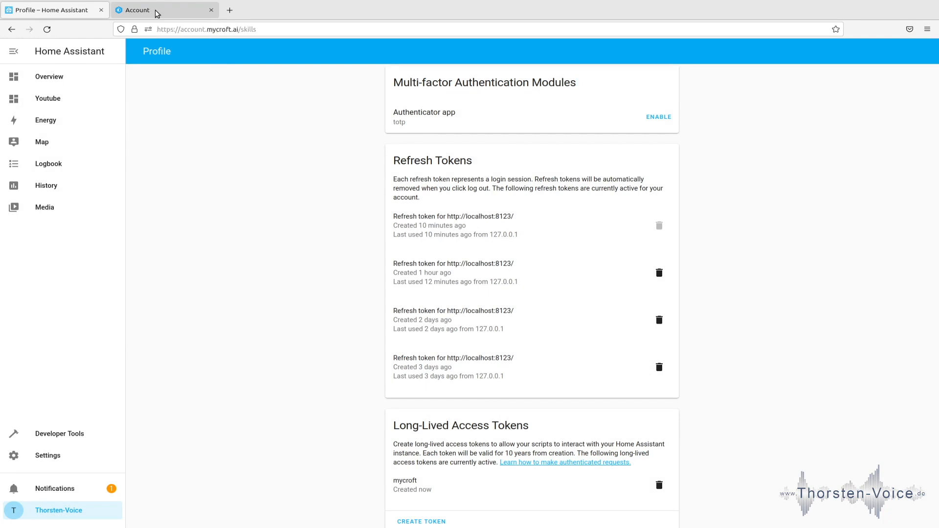
# Fill the Home Assistant skill with host ha, the pasted token and port 8123, then save
pyautogui.click(165, 9)
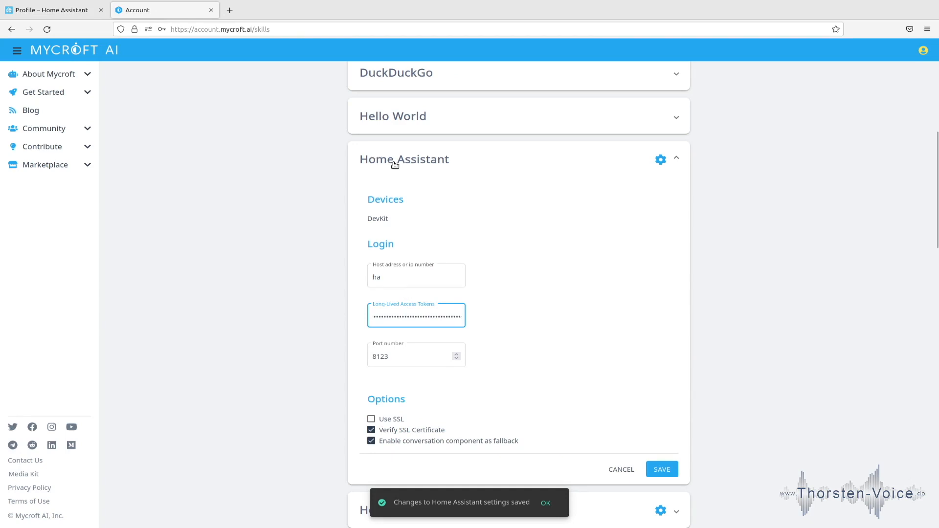
pyautogui.moveTo(352, 158)
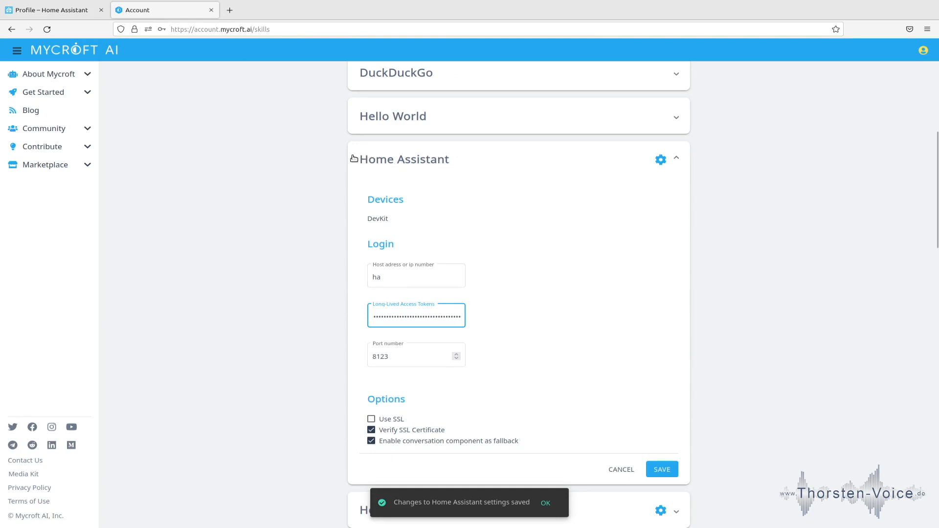
pyautogui.click(397, 276)
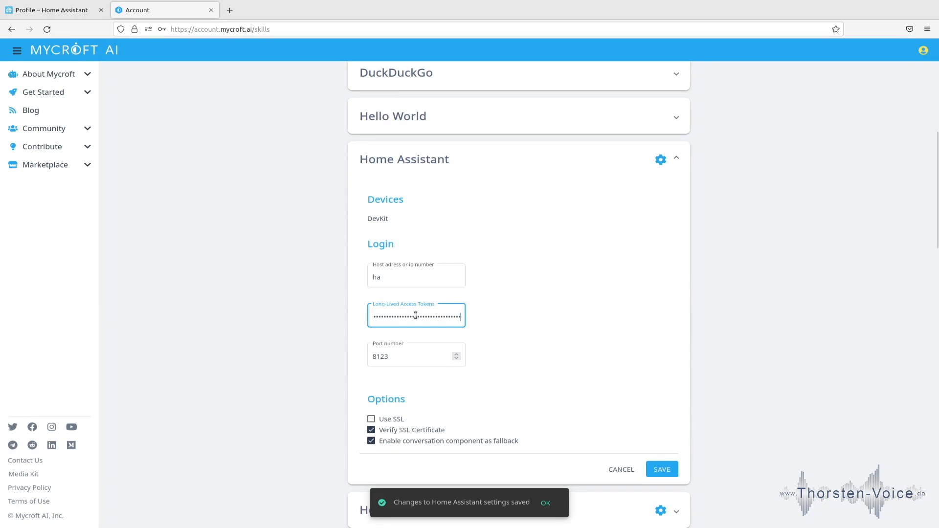
pyautogui.tripleClick(415, 316)
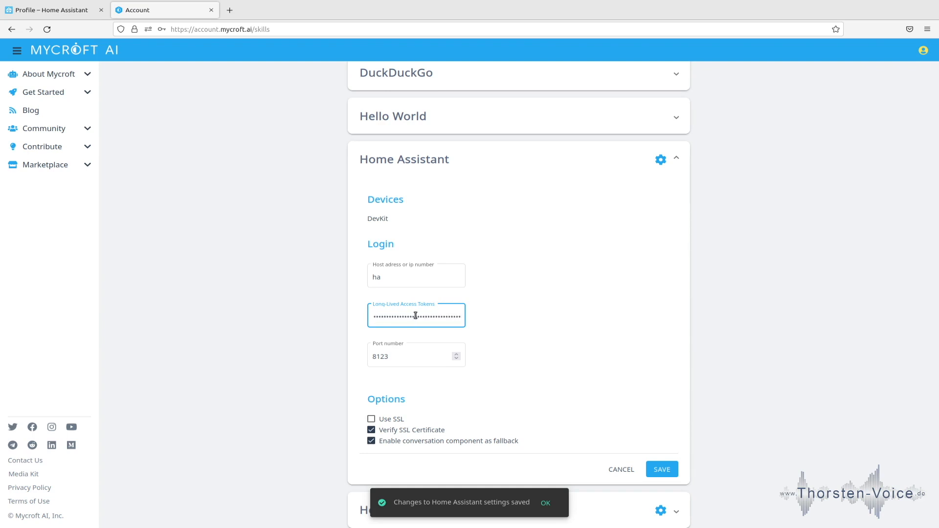
pyautogui.click(416, 355)
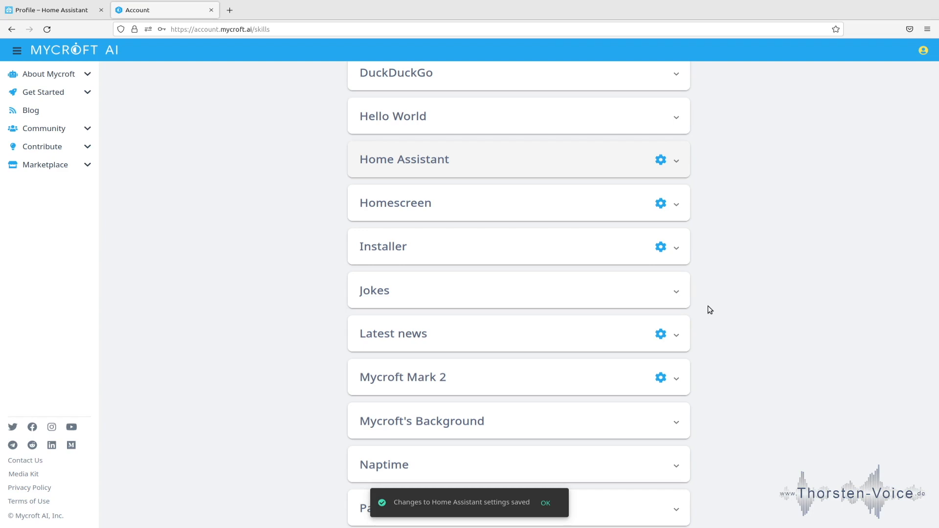
pyautogui.moveTo(747, 297)
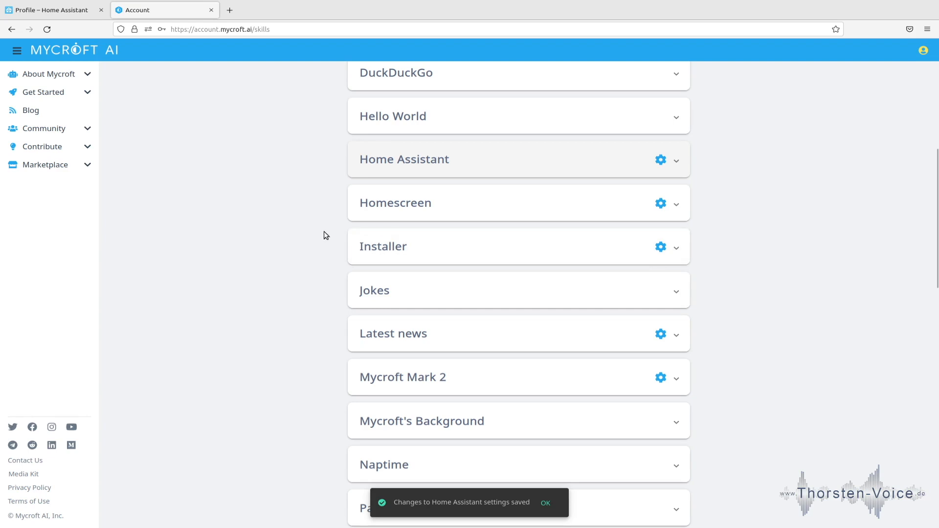
pyautogui.moveTo(326, 240)
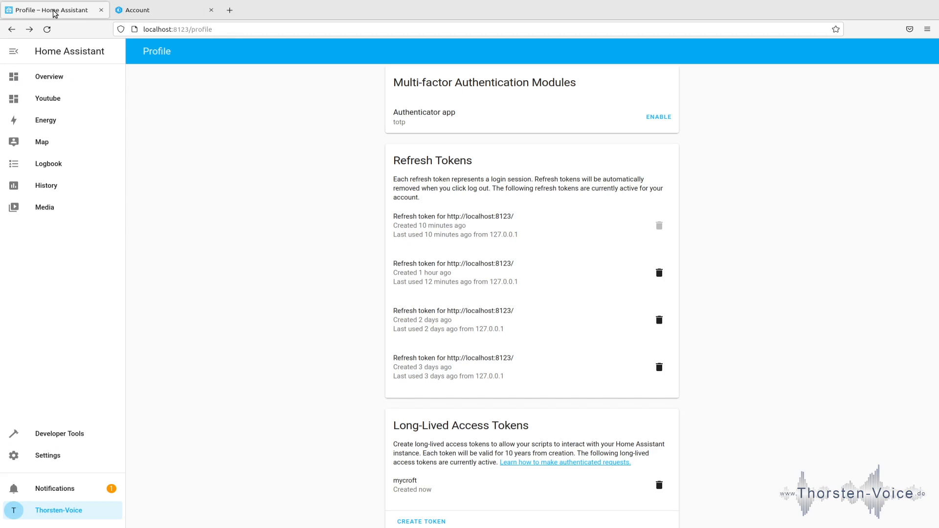
# On the Overview dashboard, toggle the light helper on and off, leaving the toaster on
pyautogui.click(48, 76)
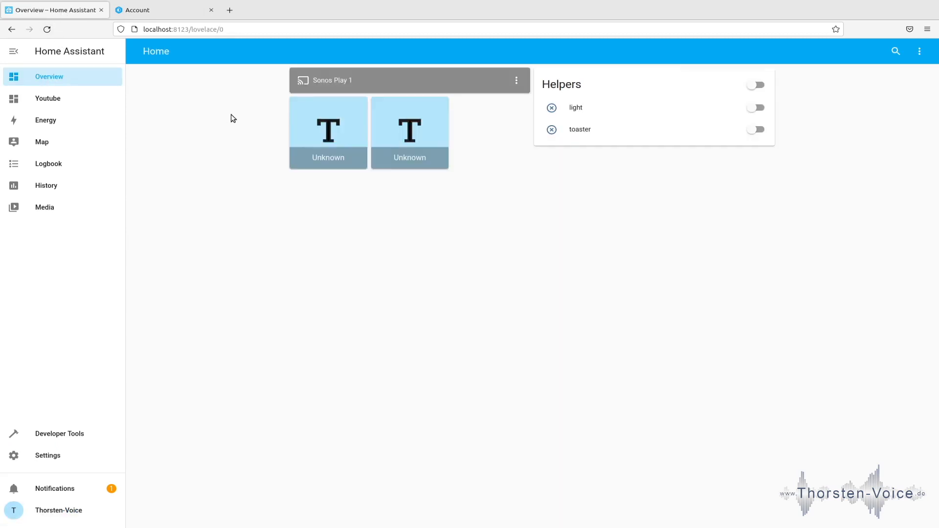
pyautogui.moveTo(551, 92)
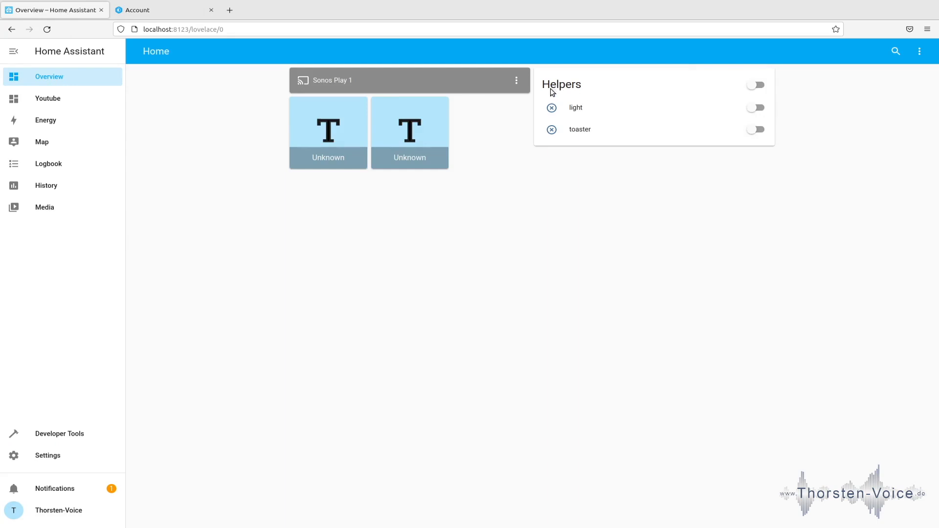
pyautogui.moveTo(548, 97)
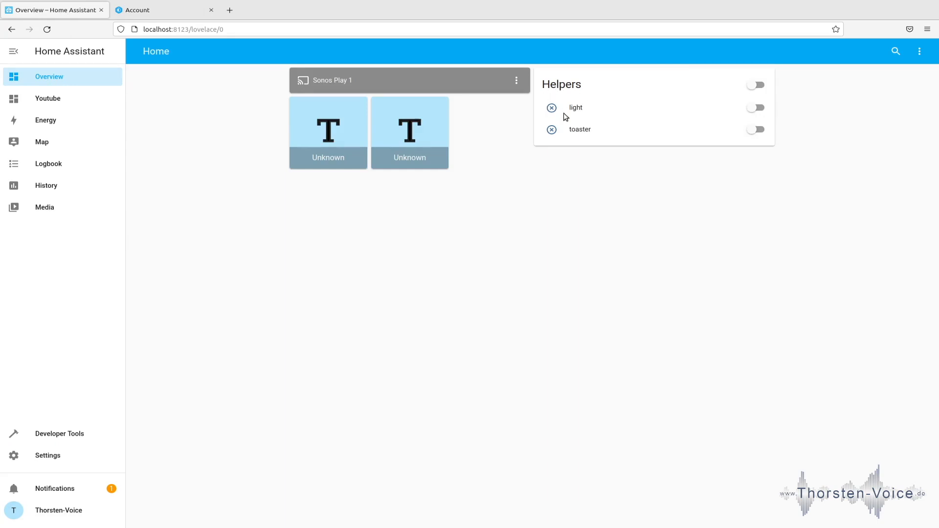
pyautogui.moveTo(518, 169)
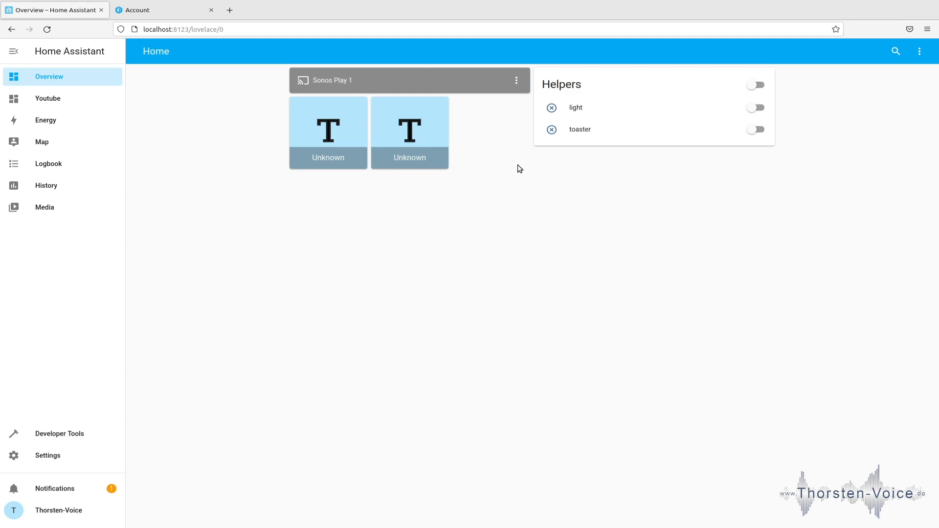
pyautogui.click(755, 108)
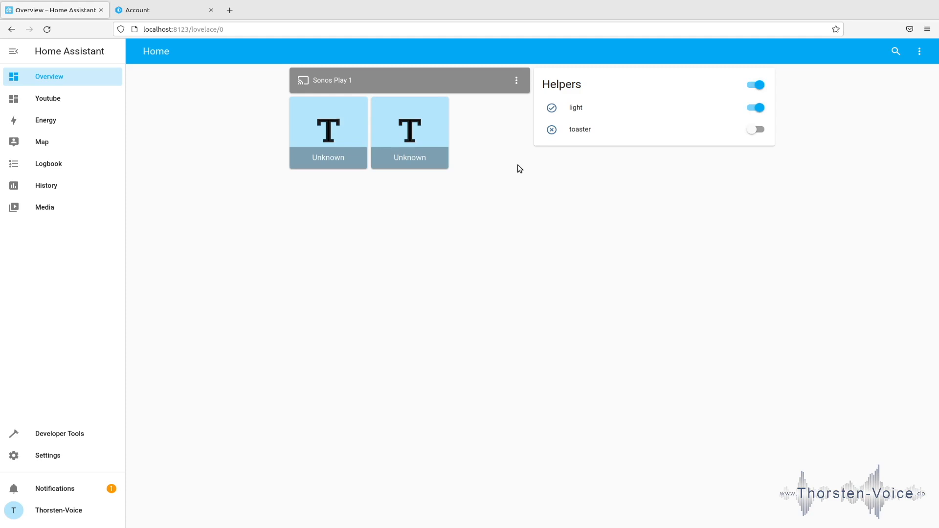
pyautogui.click(756, 129)
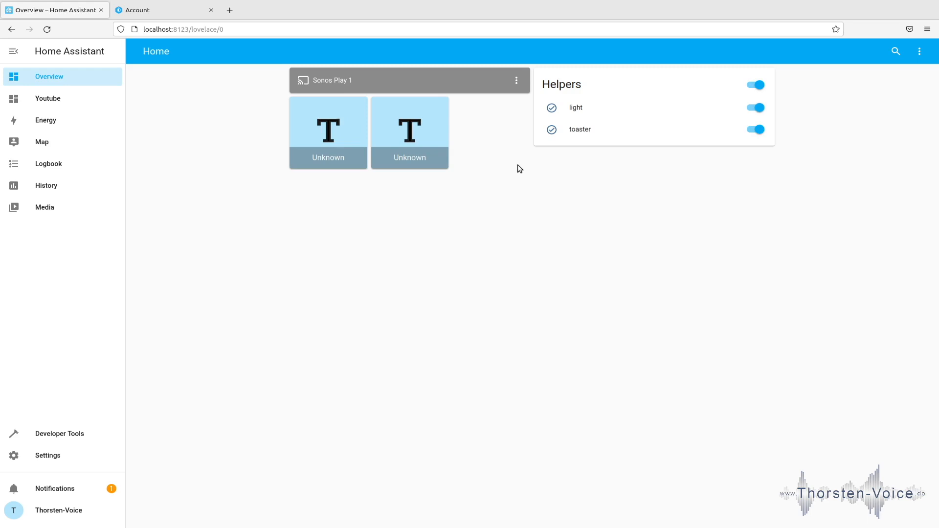
pyautogui.click(755, 108)
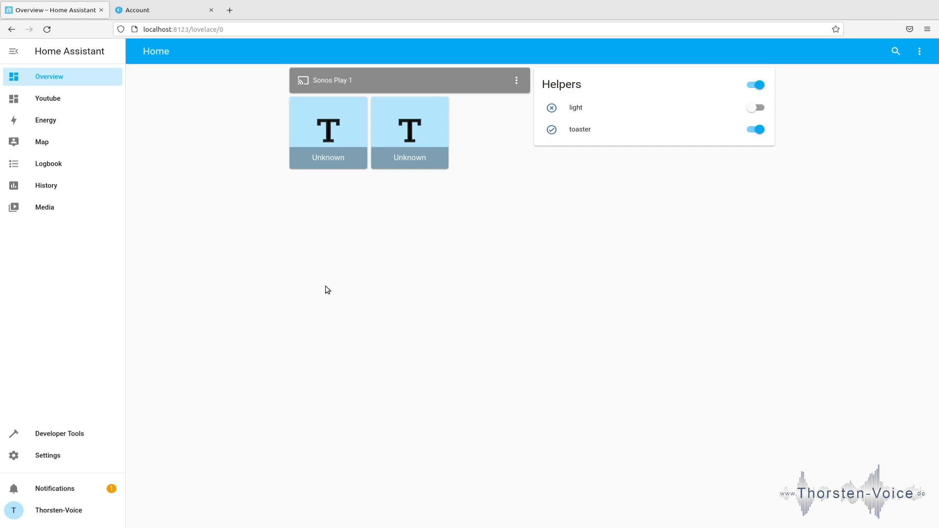
pyautogui.moveTo(252, 346)
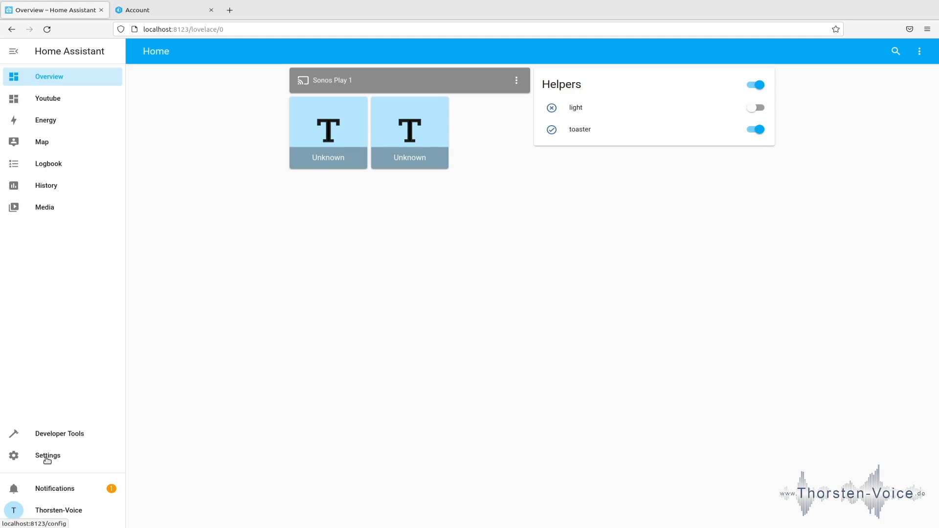
# Open Automations under Settings to check the youtube demo automation's last trigger time
pyautogui.click(47, 456)
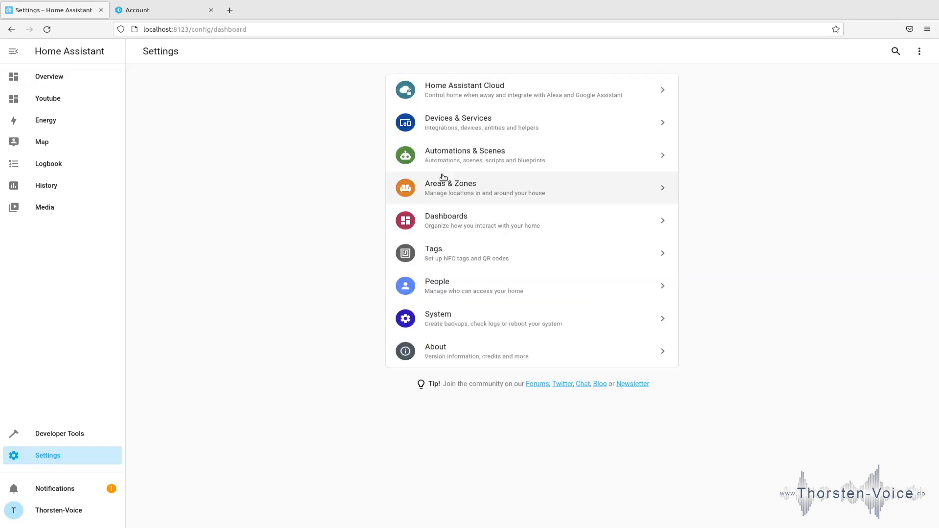
pyautogui.click(464, 155)
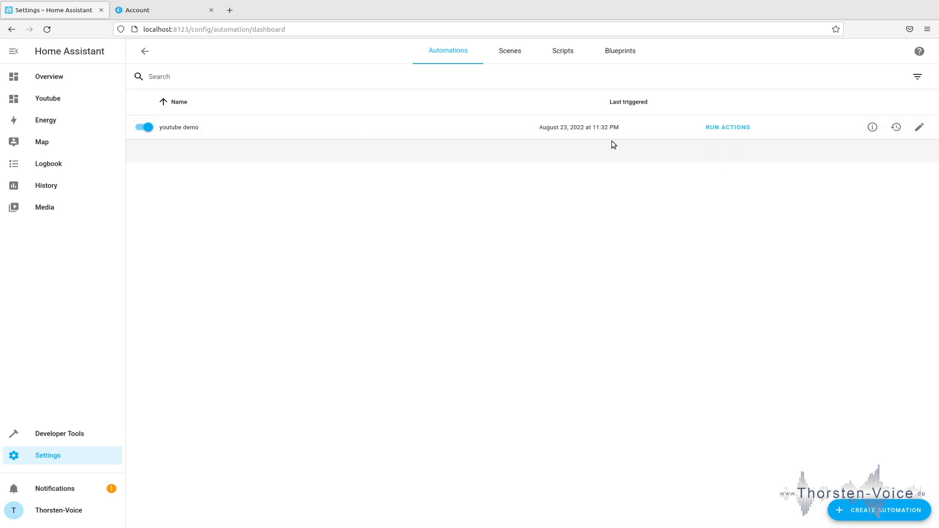
pyautogui.moveTo(534, 230)
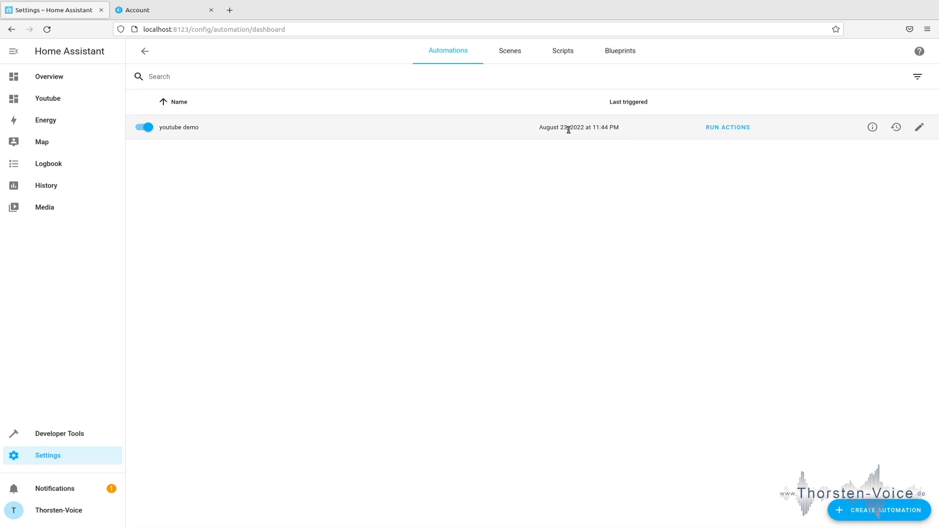
pyautogui.moveTo(296, 145)
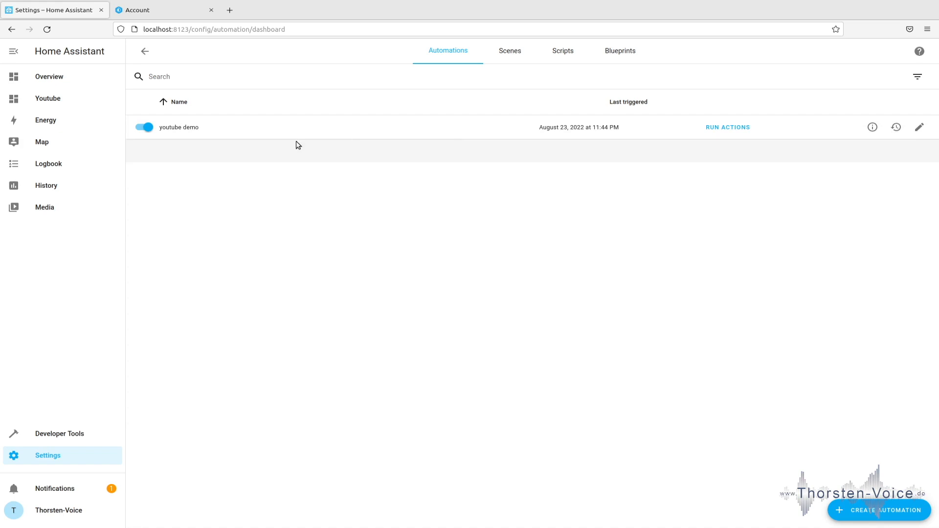
pyautogui.moveTo(205, 129)
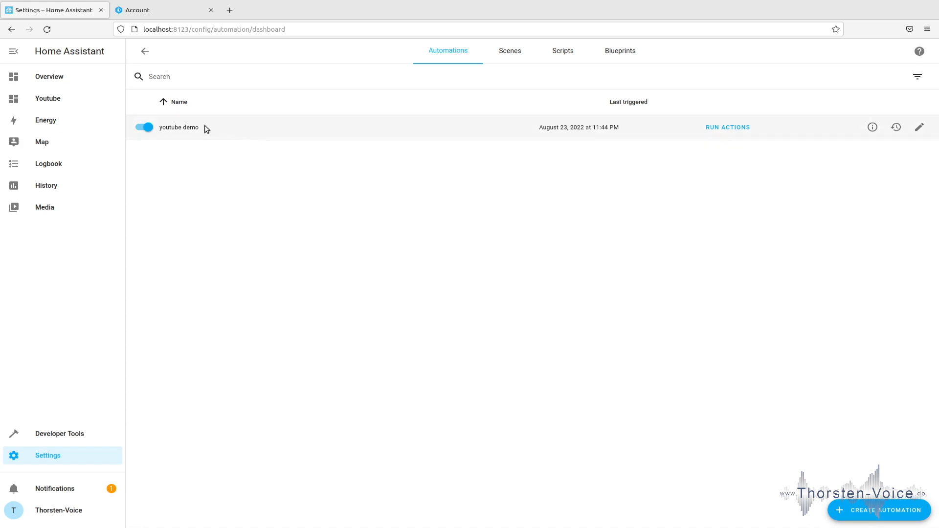
pyautogui.moveTo(192, 129)
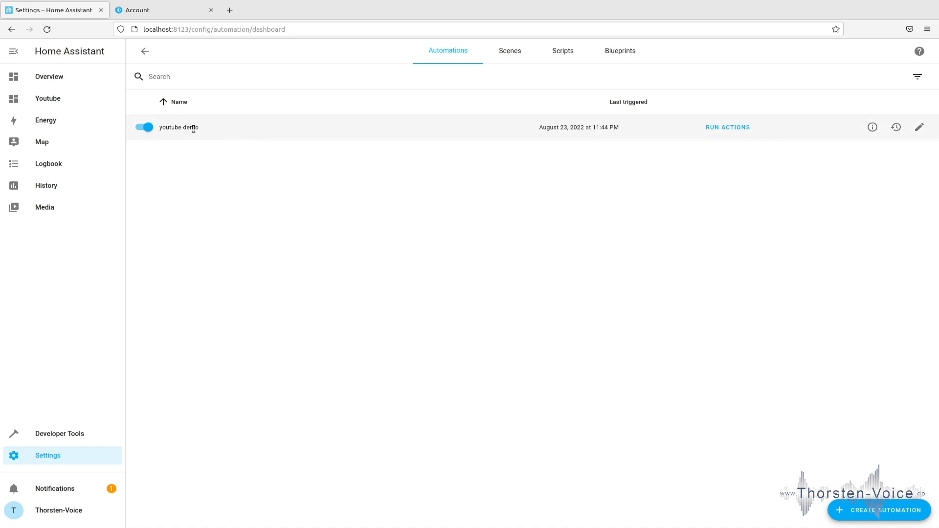
pyautogui.moveTo(48, 77)
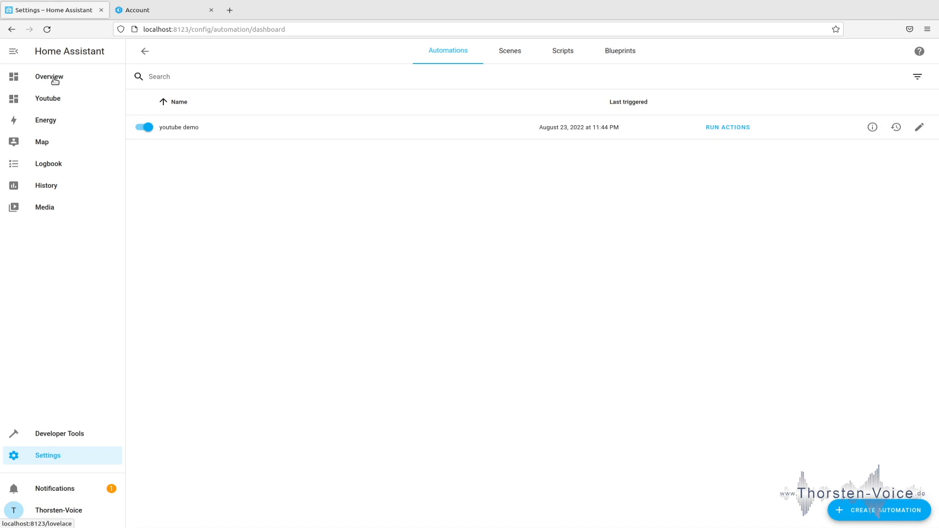
# Return to the Overview dashboard showing the light off and the toaster on
pyautogui.click(48, 76)
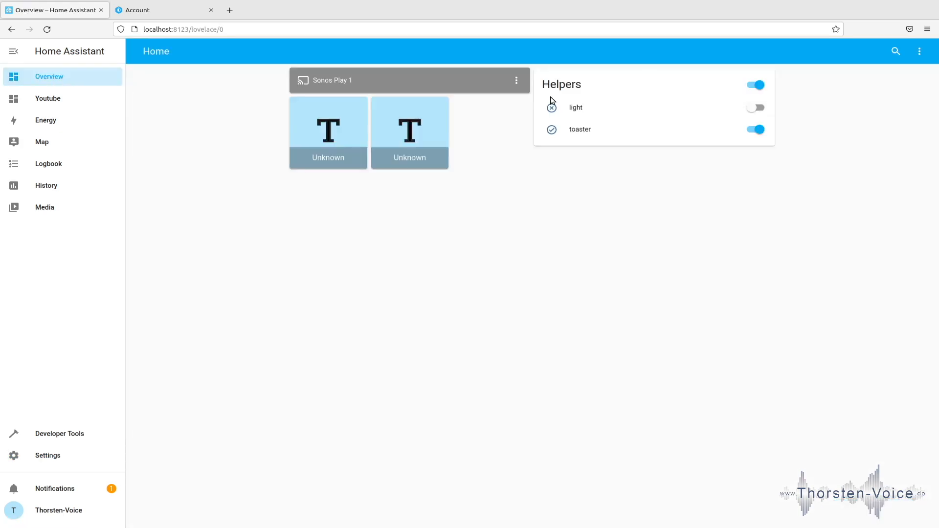
pyautogui.moveTo(549, 89)
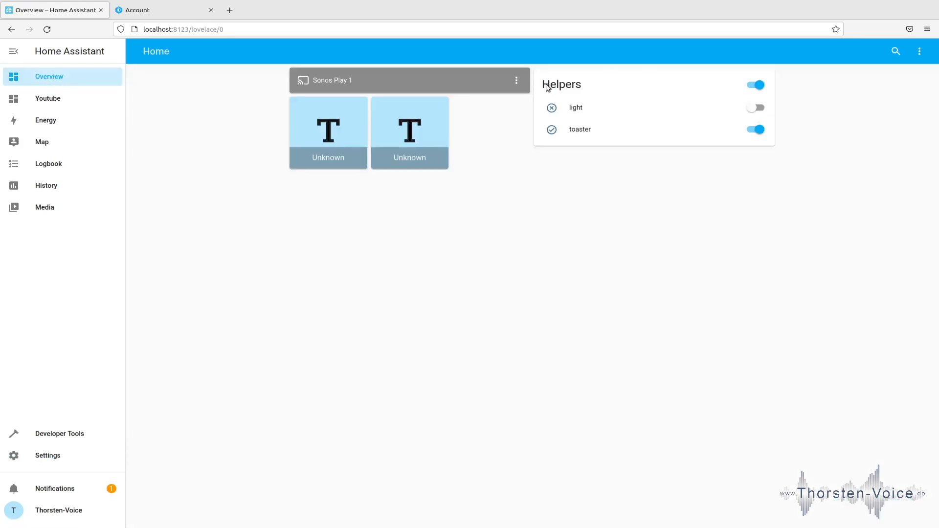